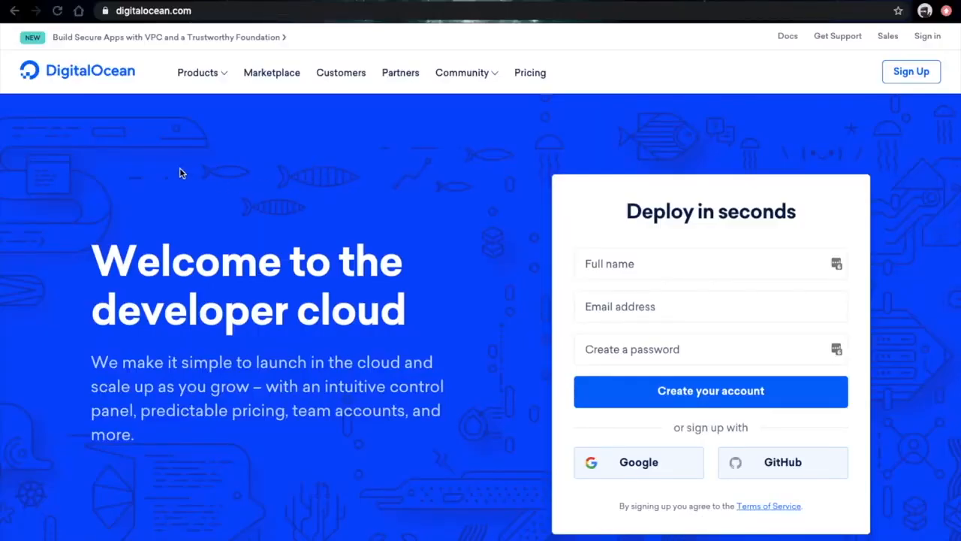
Step: Sign in from the DigitalOcean homepage to reach the cloud control panel
left_click(180, 11)
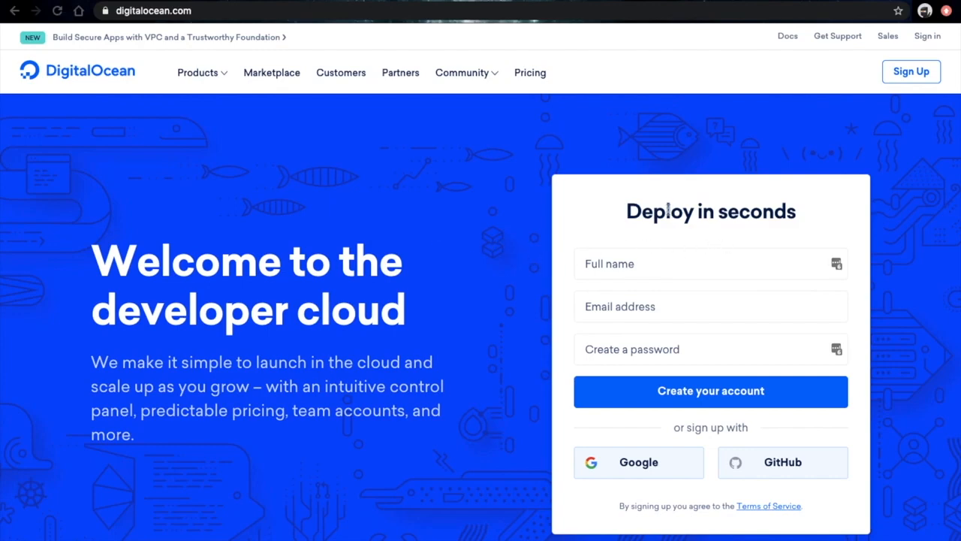
mouse_move(517, 359)
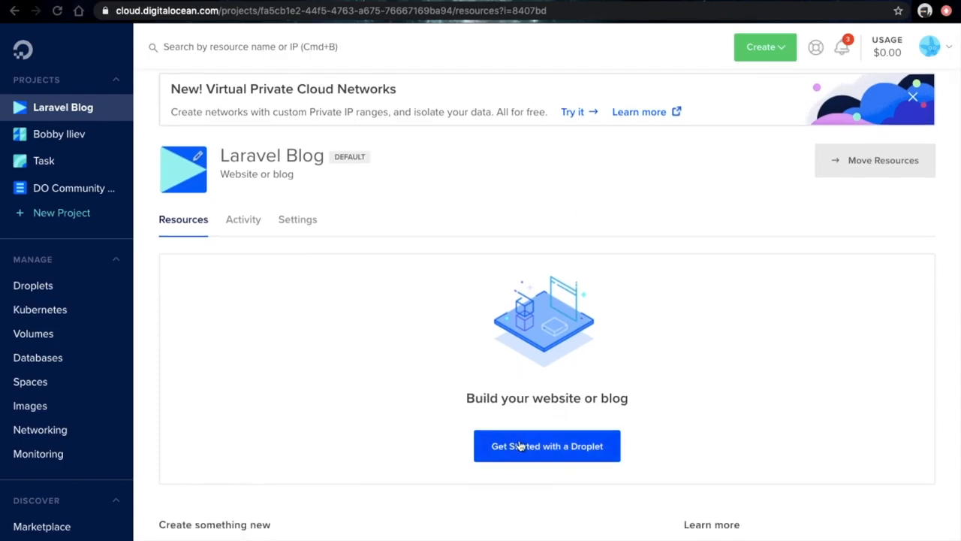
mouse_move(558, 457)
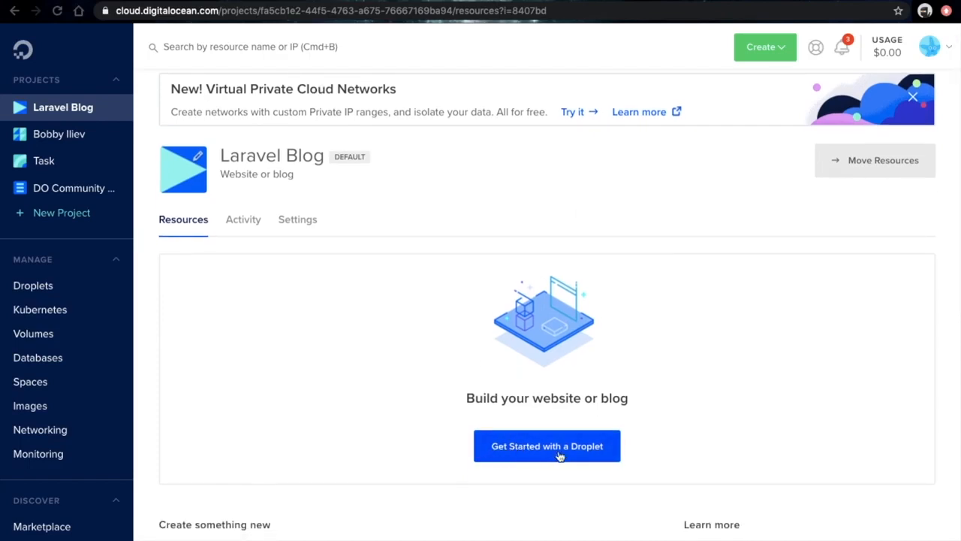
mouse_move(637, 267)
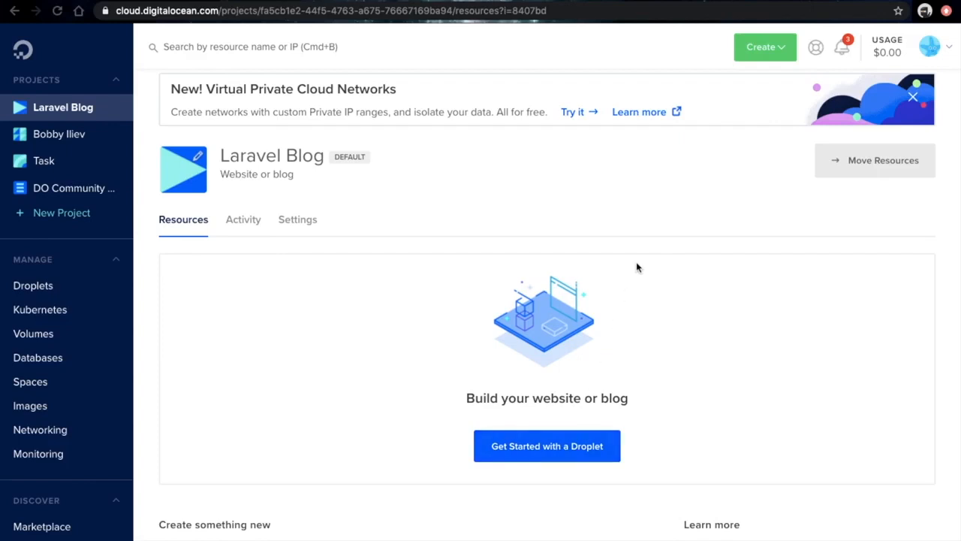
Step: Start creating a new droplet from the Create menu's Droplets entry
left_click(764, 46)
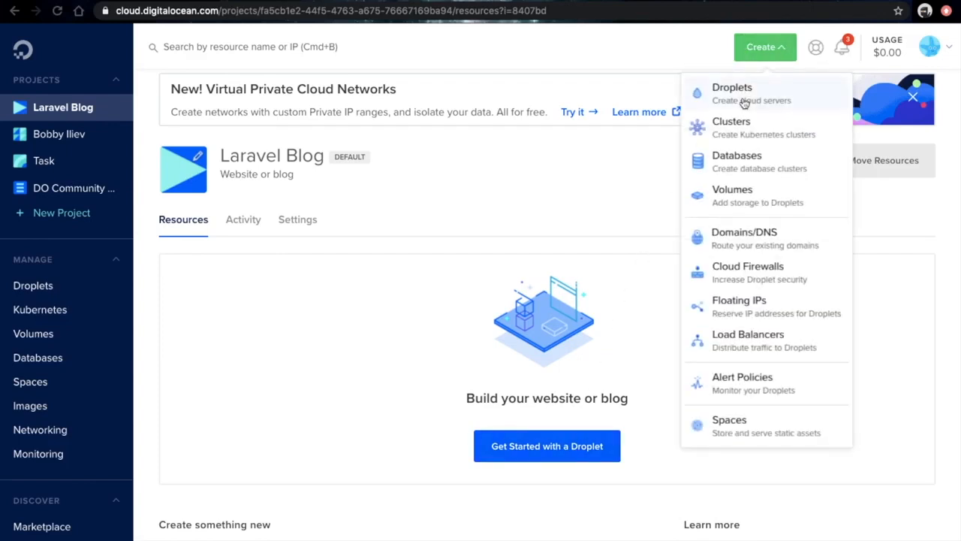
left_click(732, 93)
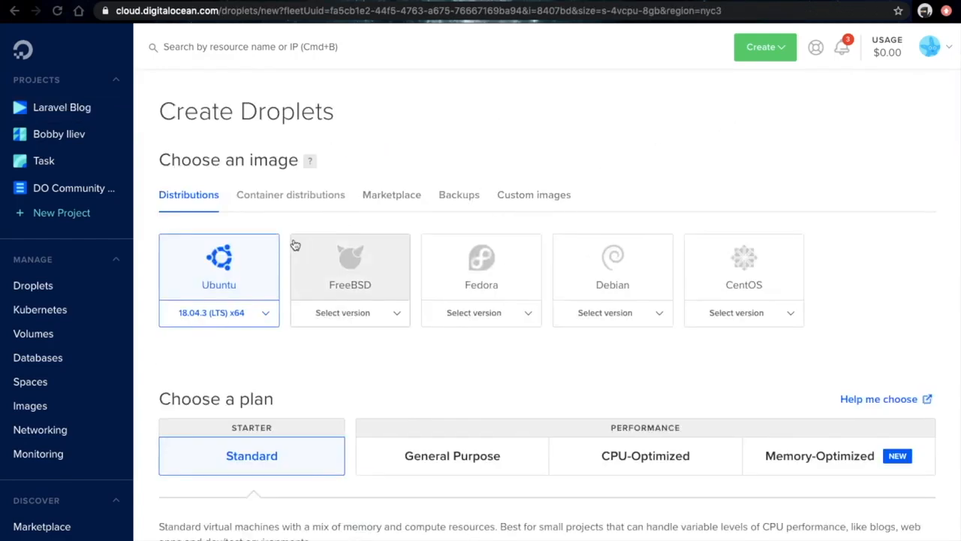
mouse_move(252, 261)
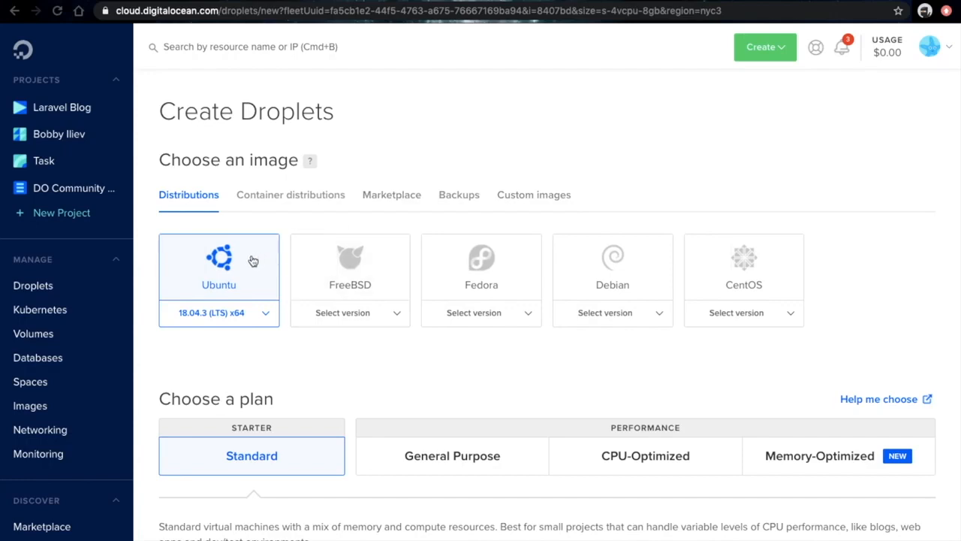
mouse_move(250, 261)
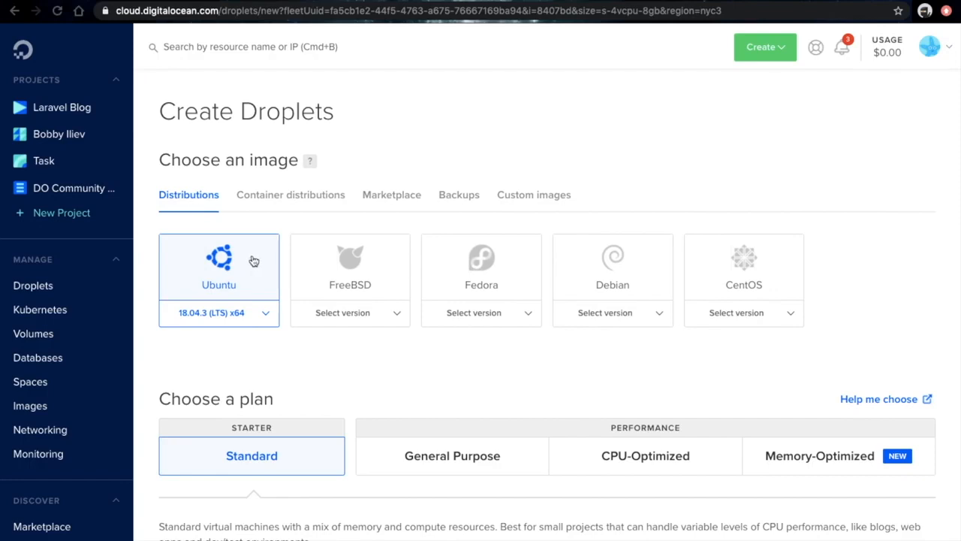
mouse_move(736, 313)
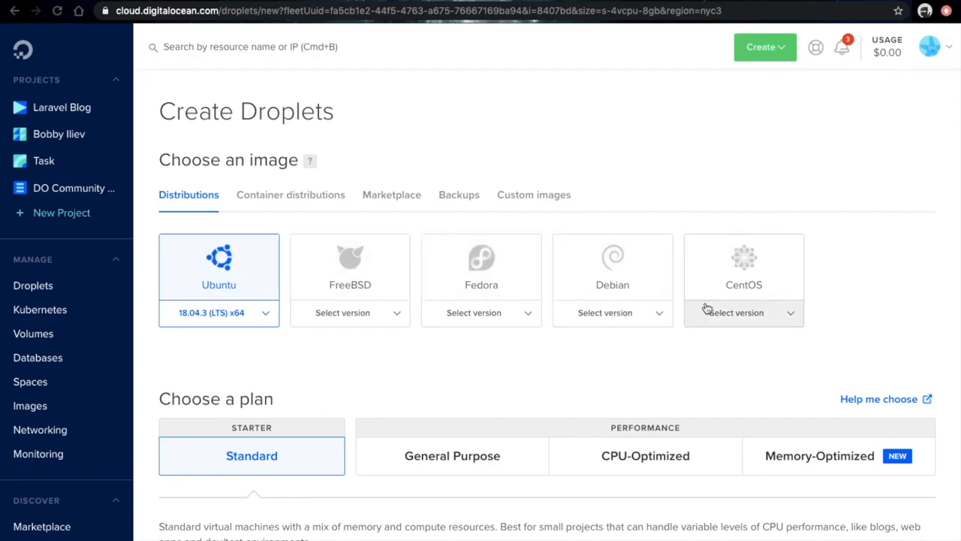
Step: Choose Ubuntu 18.04.3 (LTS) x64 from the Ubuntu version dropdown as the image
left_click(219, 313)
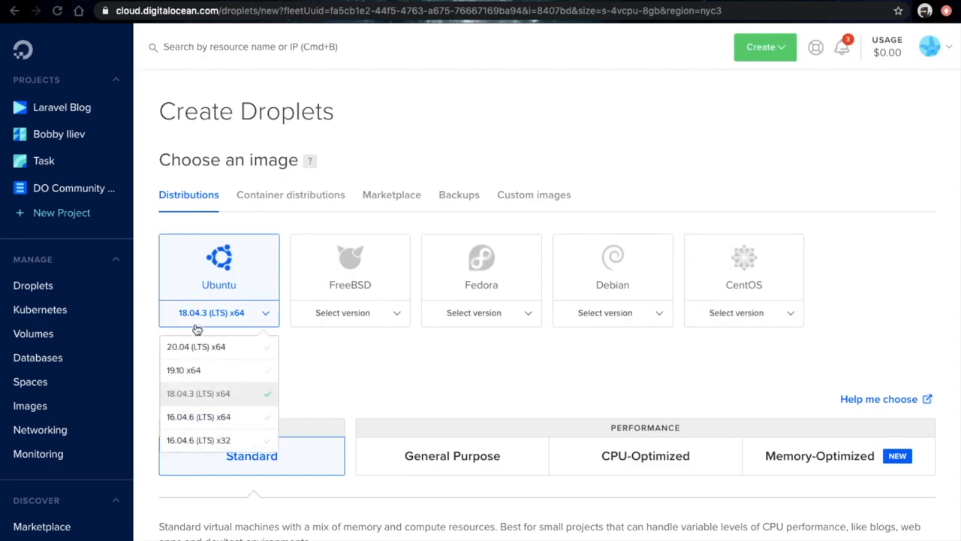
left_click(198, 394)
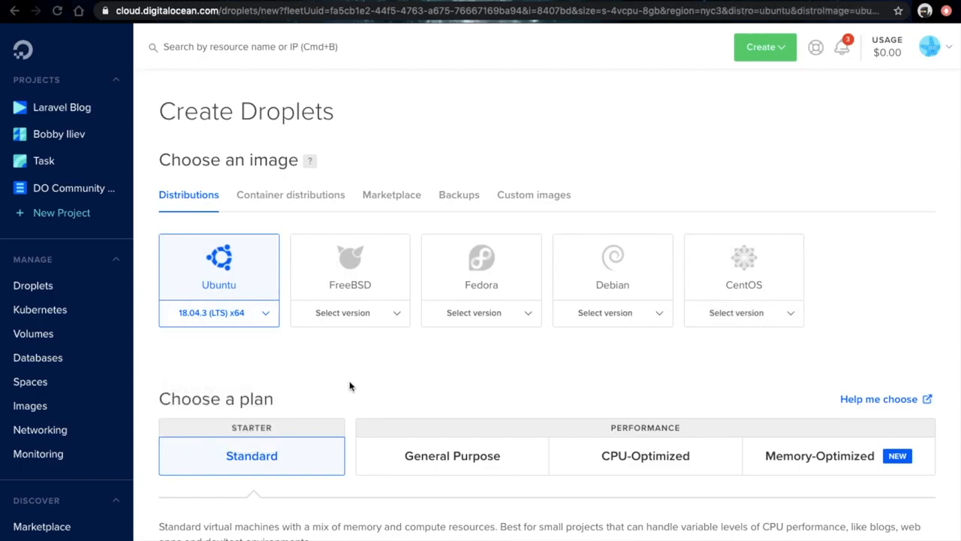
Step: Select the $10/mo Standard plan with 2 GB memory and 1 CPU
scroll("down", 3)
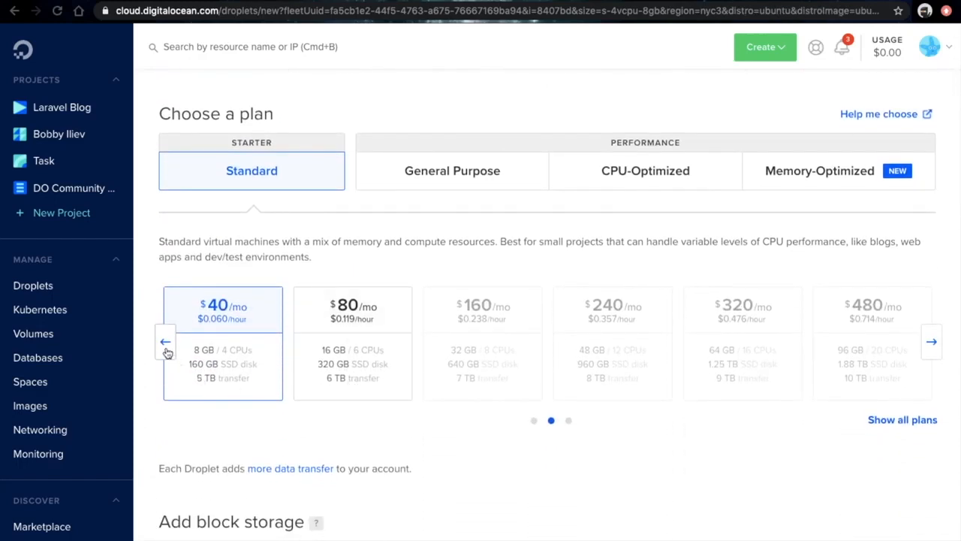
left_click(165, 341)
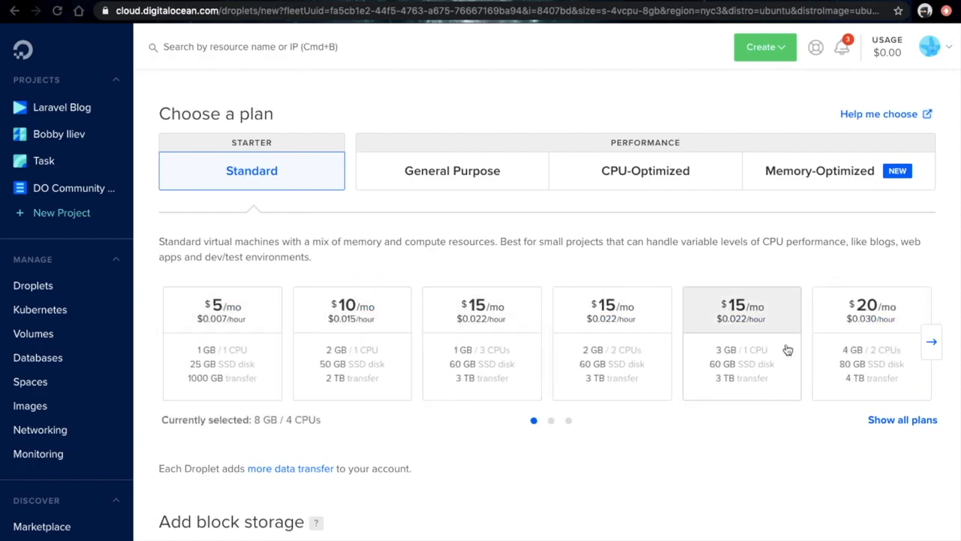
left_click(352, 308)
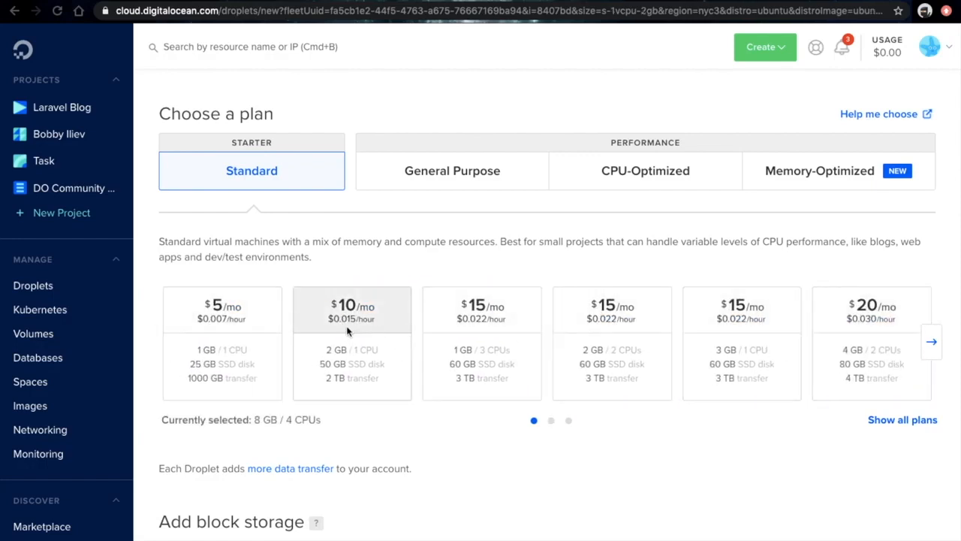
left_click(352, 309)
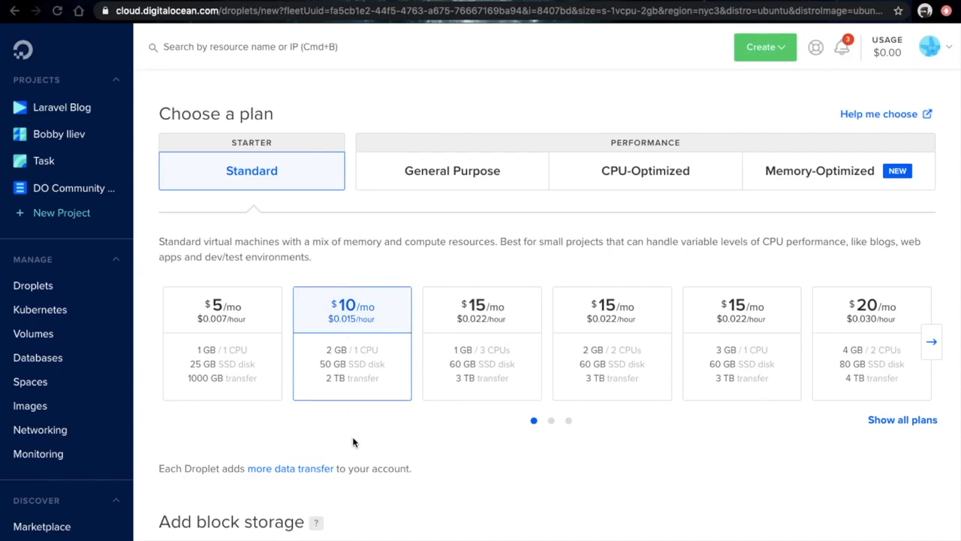
scroll("down", 3)
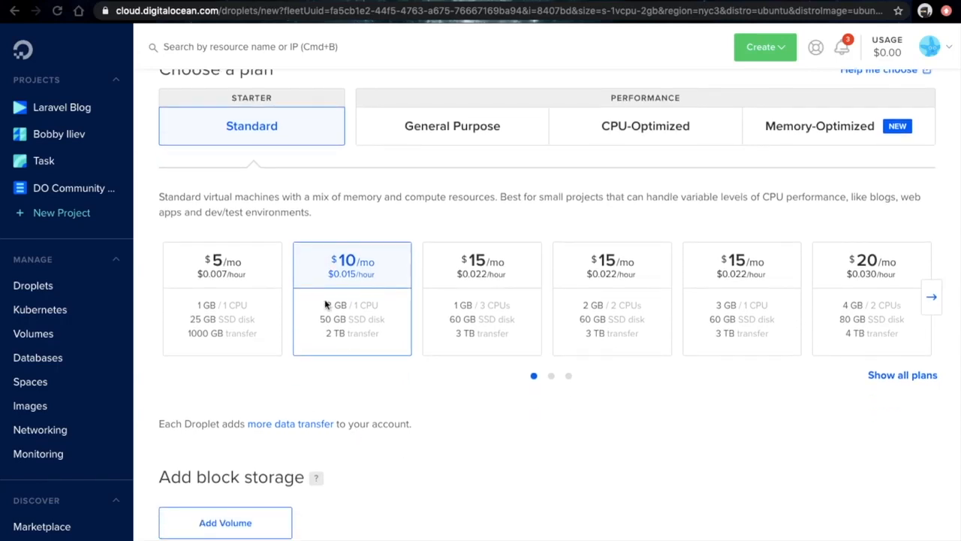
Step: Select Frankfurt as the droplet's datacenter region
scroll("down", 3)
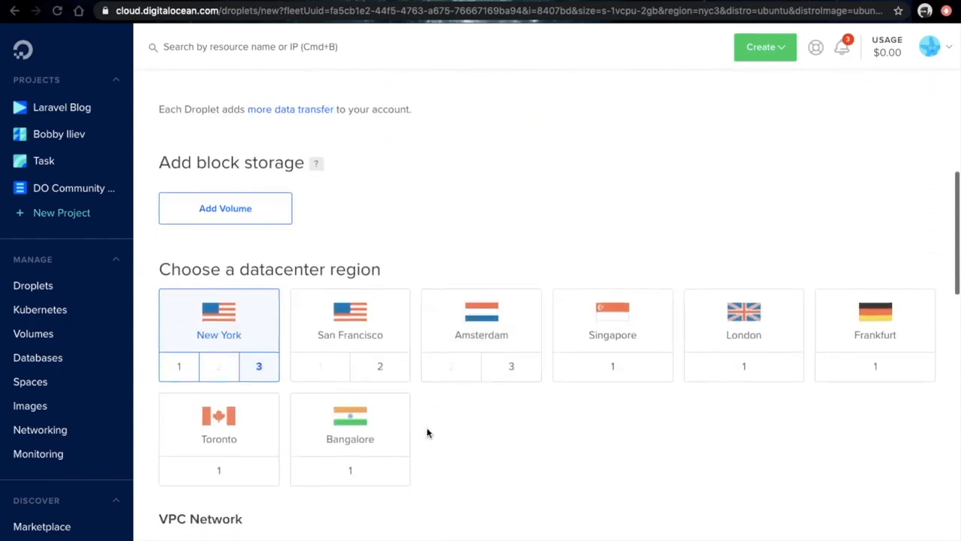
mouse_move(588, 420)
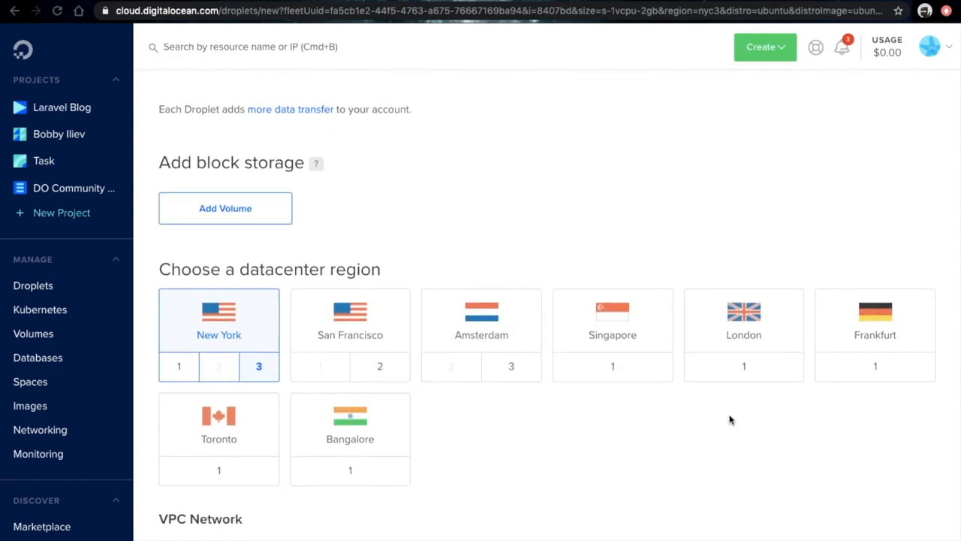
left_click(874, 333)
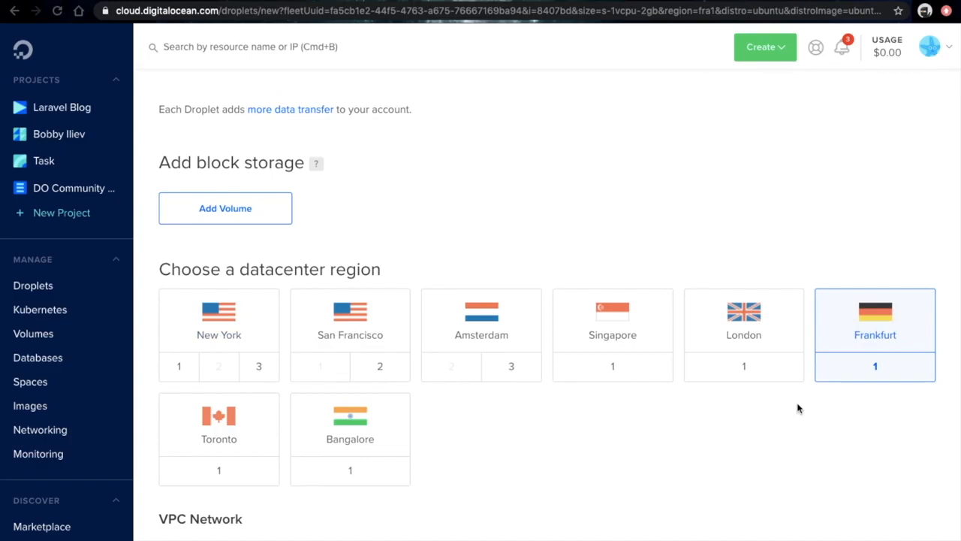
scroll("down", 3)
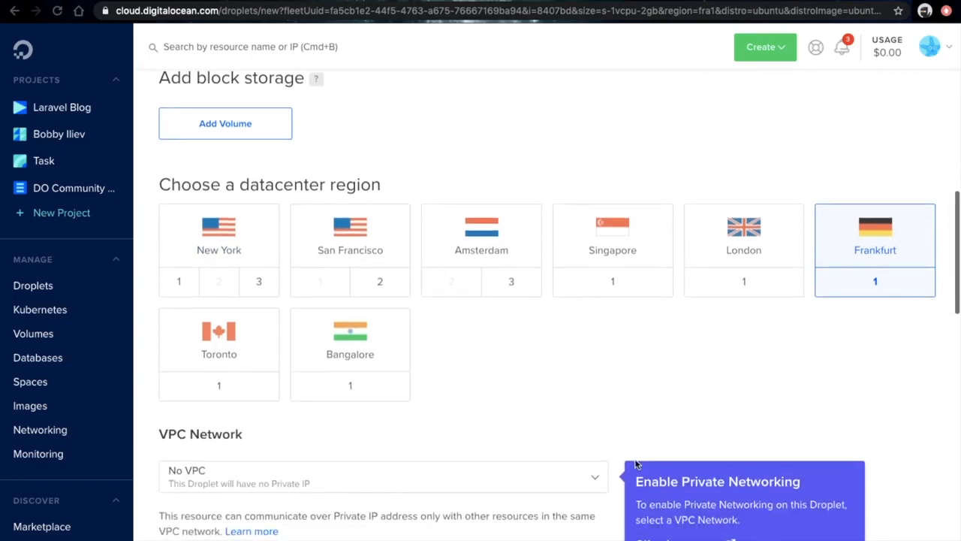
Step: Enable the Monitoring additional option for the droplet
scroll("down", 3)
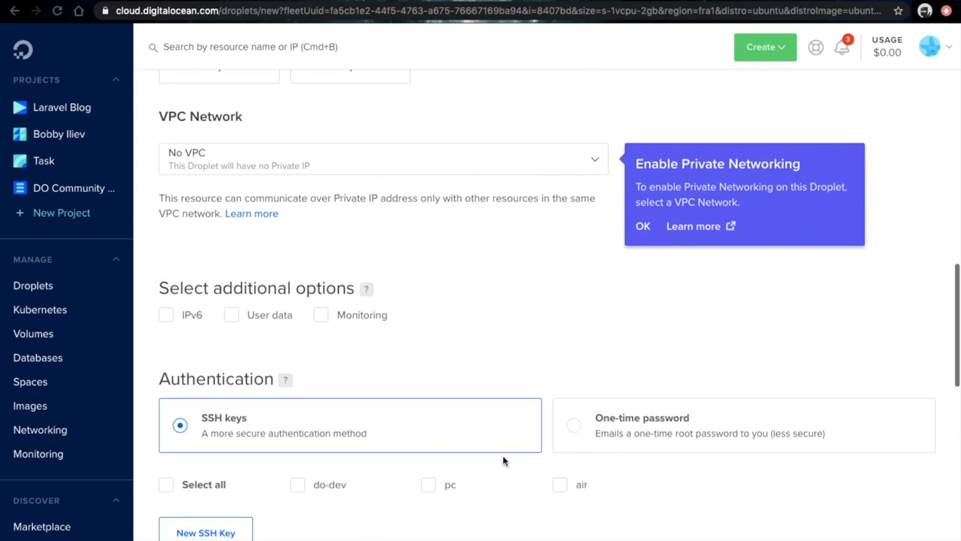
mouse_move(326, 317)
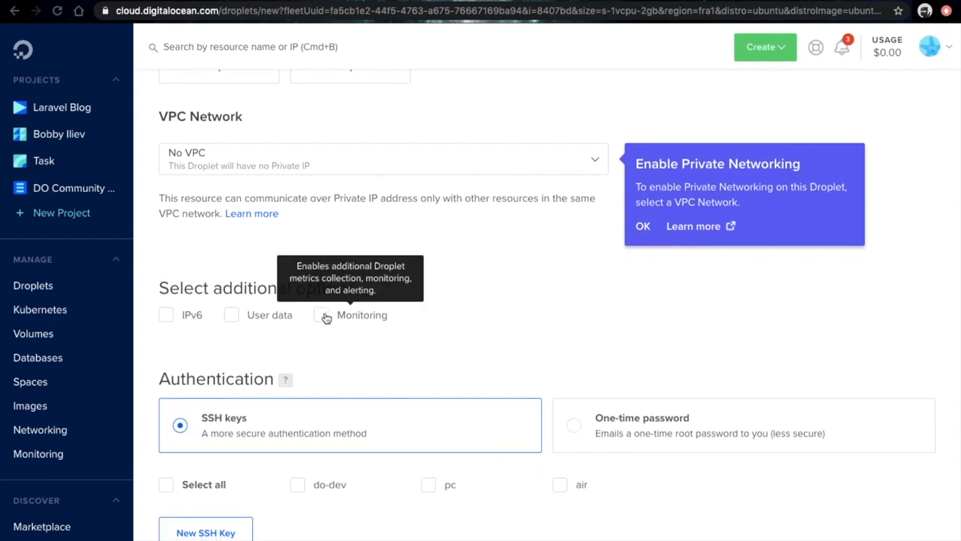
left_click(322, 316)
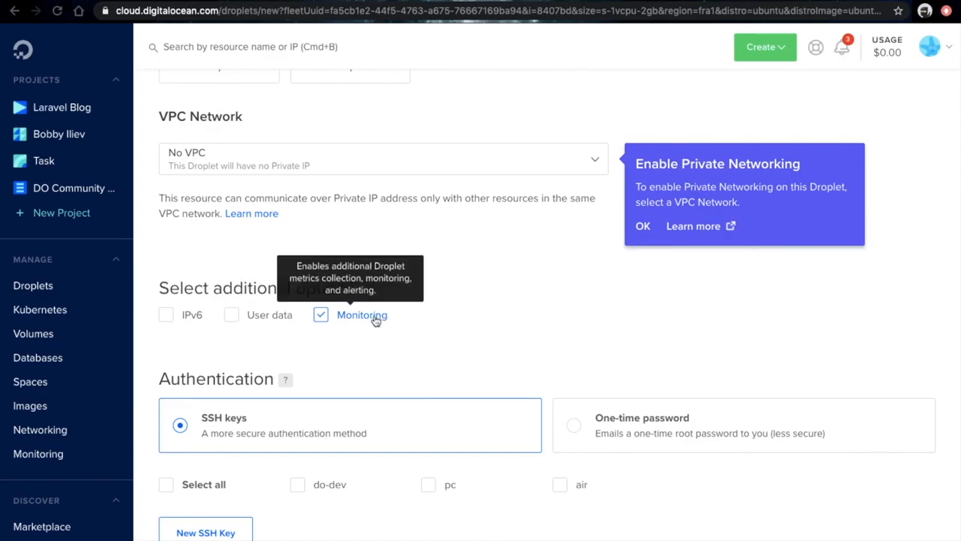
scroll("down", 3)
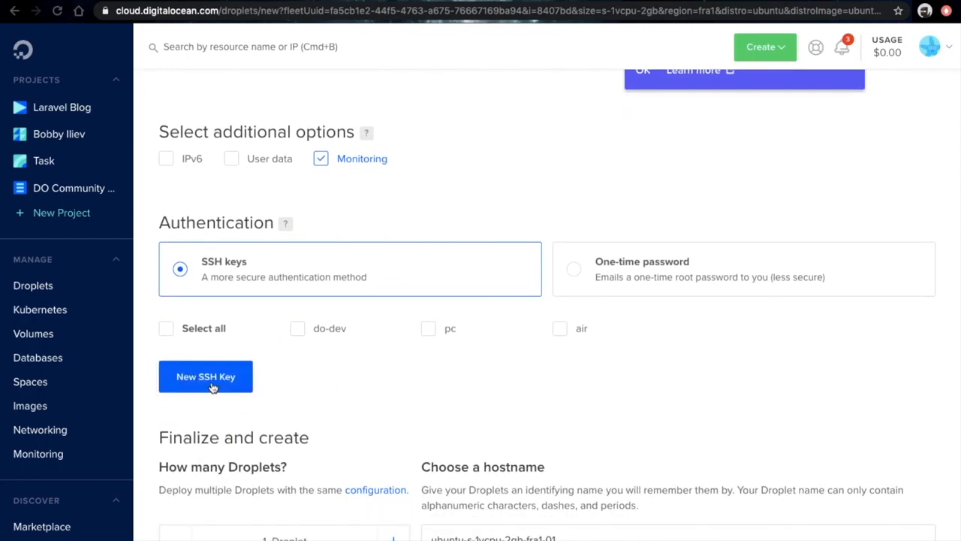
mouse_move(213, 388)
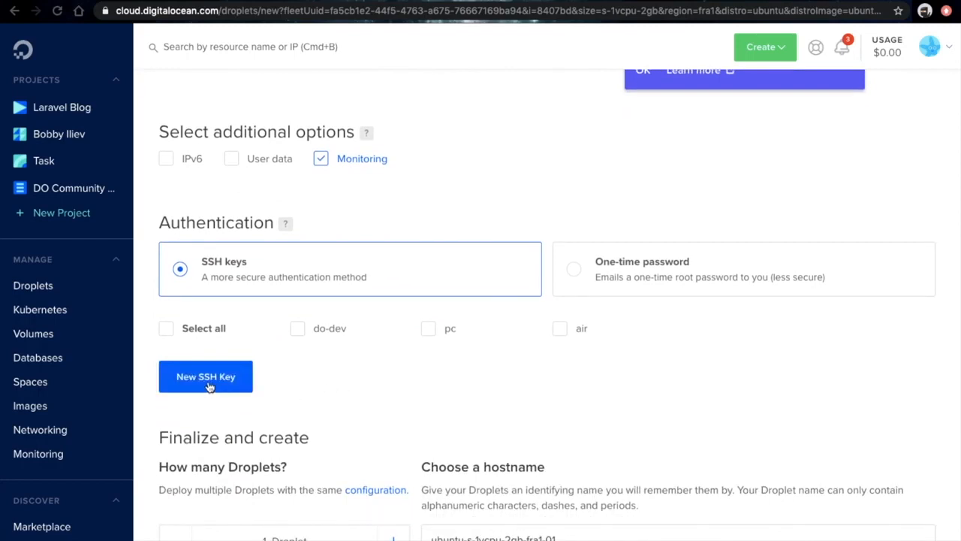
Step: Close the Add public SSH key dialog and select all saved SSH keys (do-dev, pc, air)
left_click(206, 375)
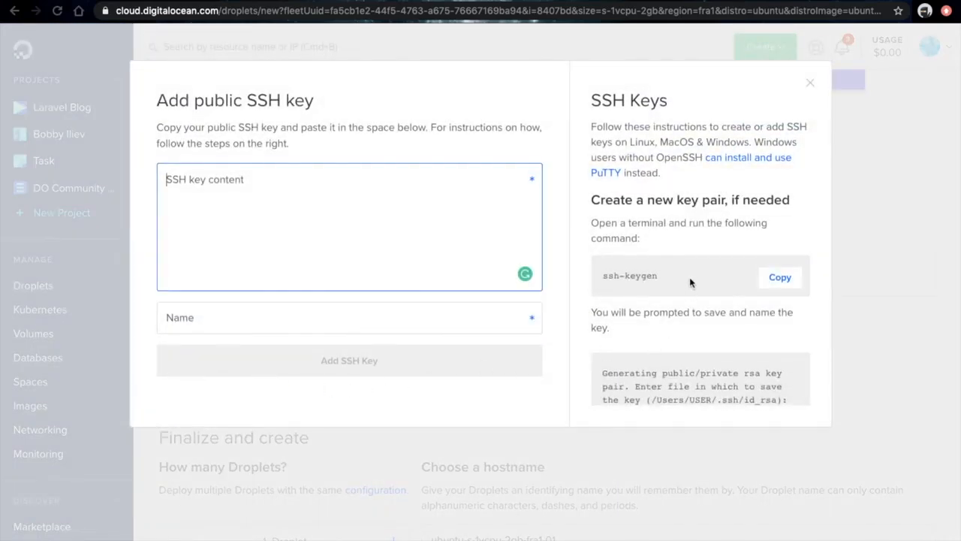
mouse_move(603, 219)
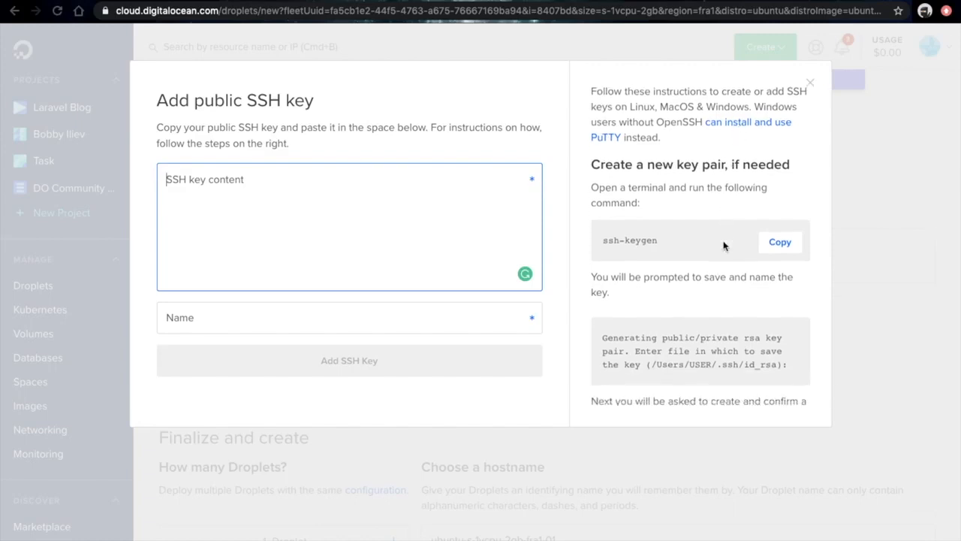
scroll("down", 3)
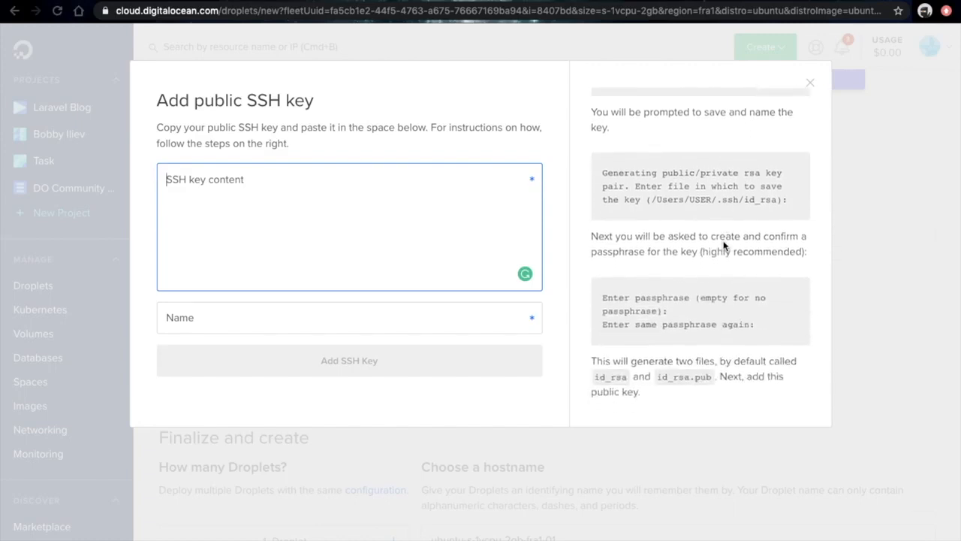
scroll("down", 3)
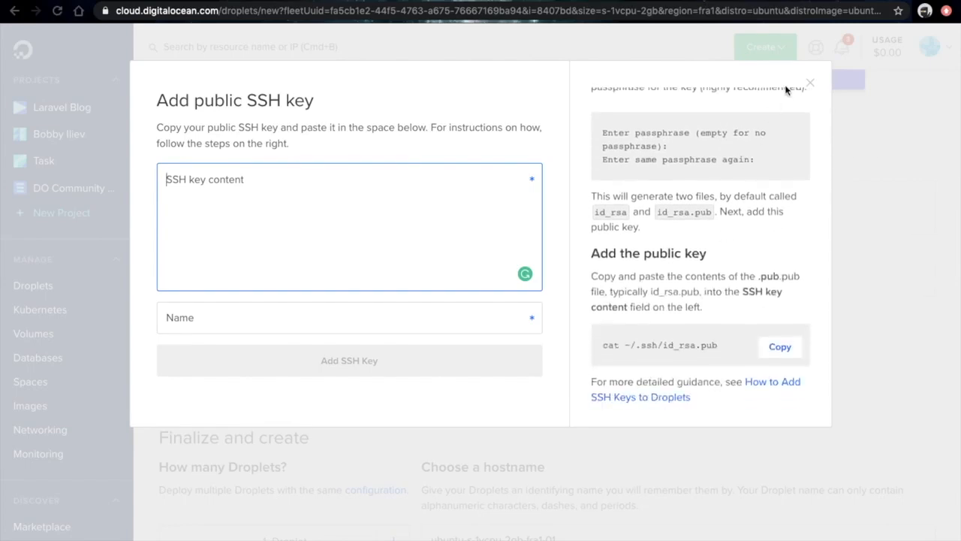
left_click(811, 81)
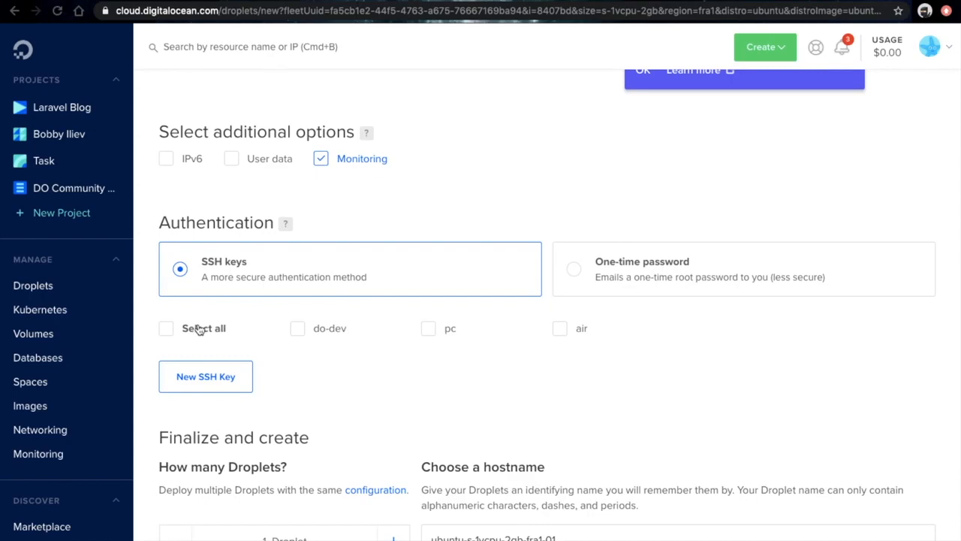
left_click(165, 328)
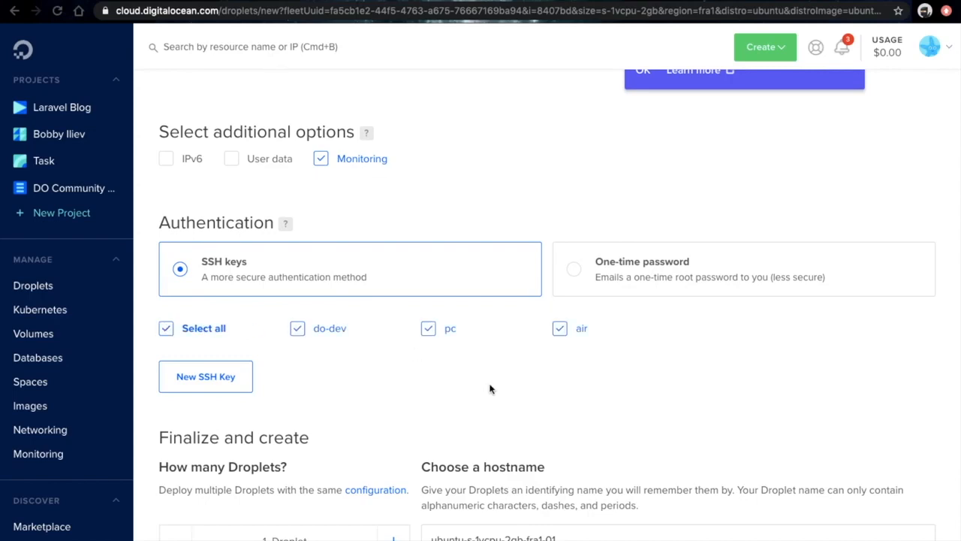
scroll("down", 3)
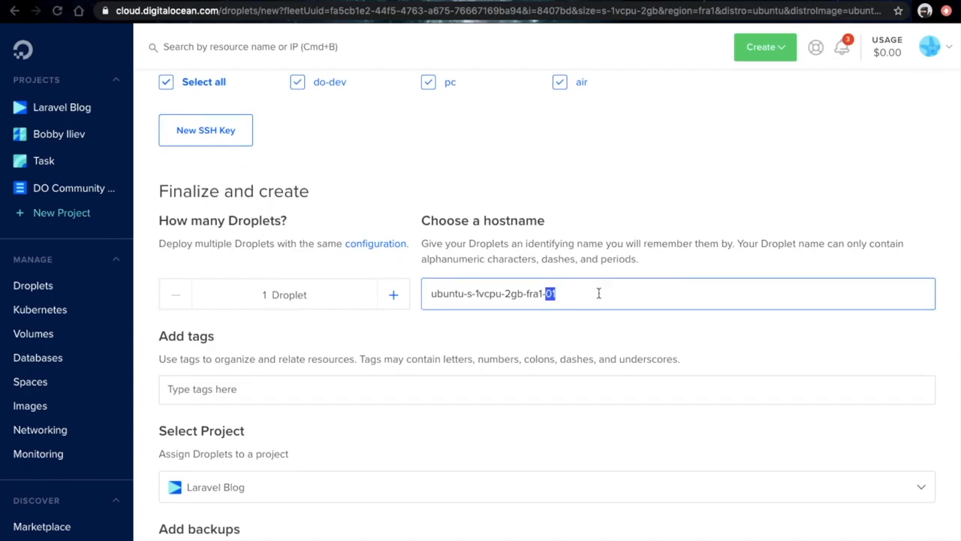
Step: Set the hostname to laravel-blog, enable weekly backups, and create the droplet
type("laravel-blog")
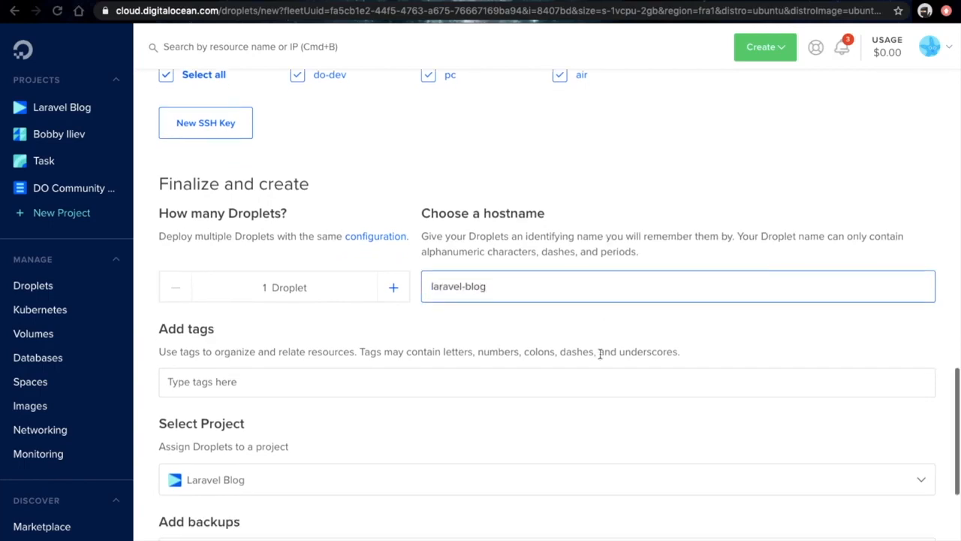
scroll("down", 3)
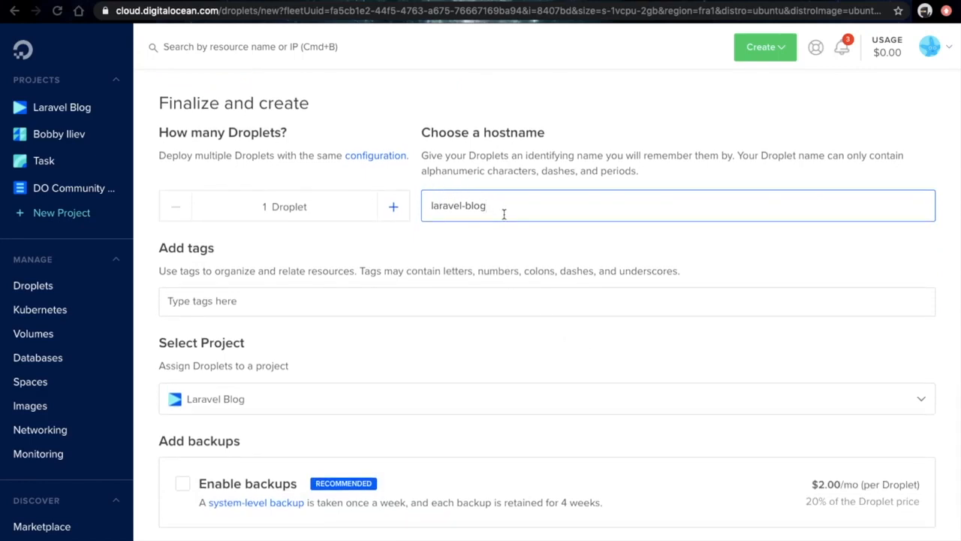
scroll("down", 3)
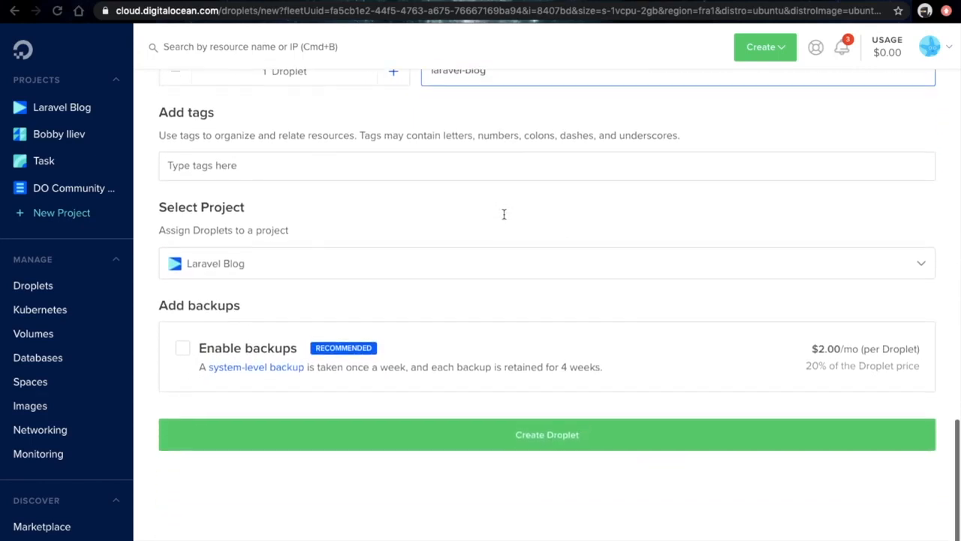
scroll("down", 3)
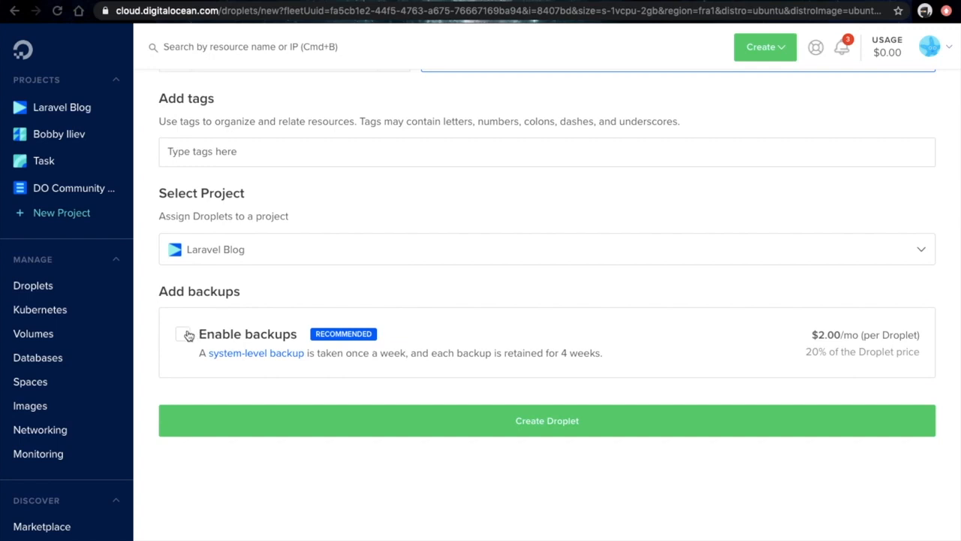
left_click(184, 334)
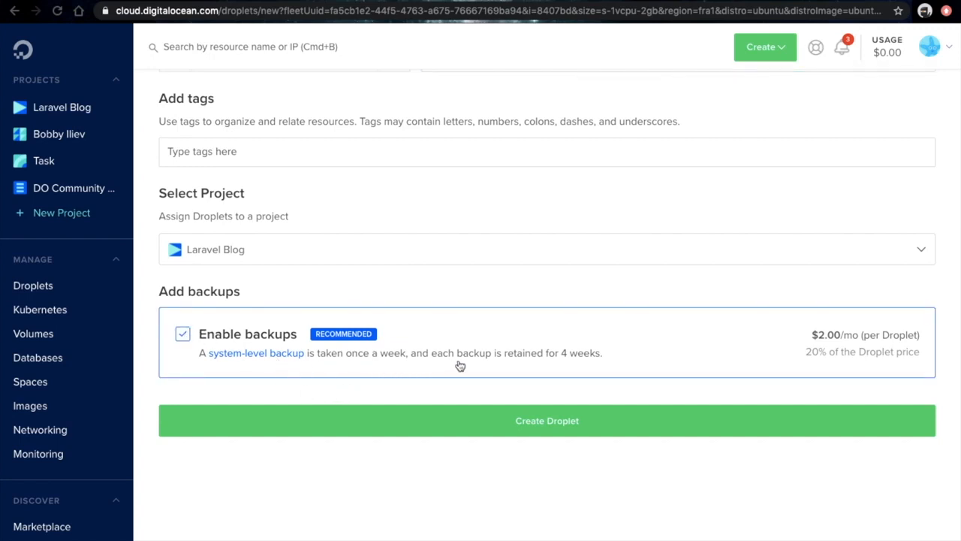
mouse_move(536, 429)
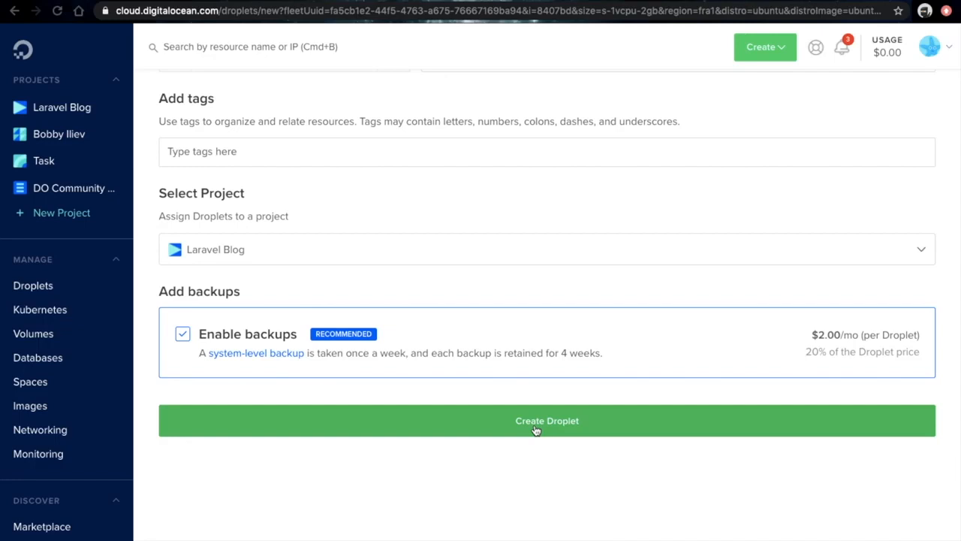
left_click(547, 420)
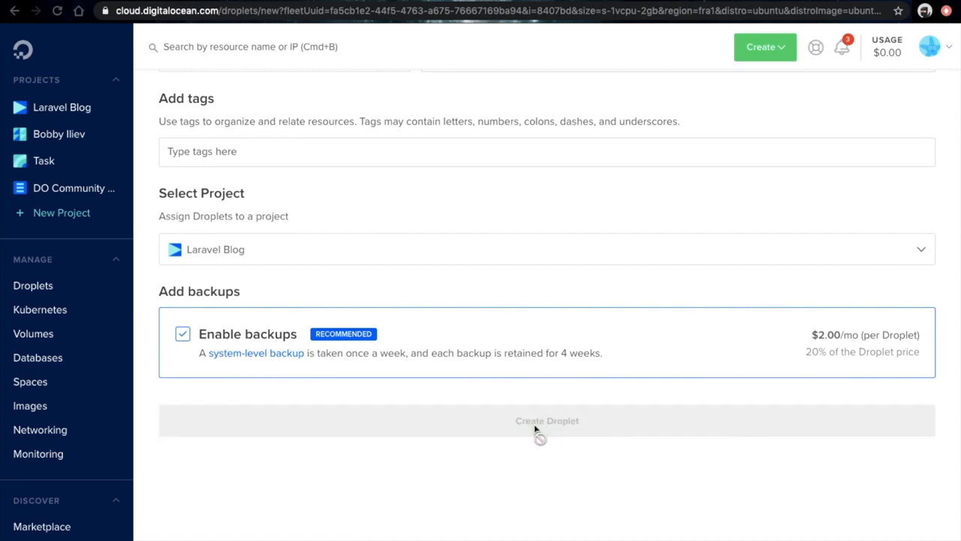
Step: Open the laravel-blog droplet, review its Access and Resize pages, then launch a local terminal
left_click(547, 420)
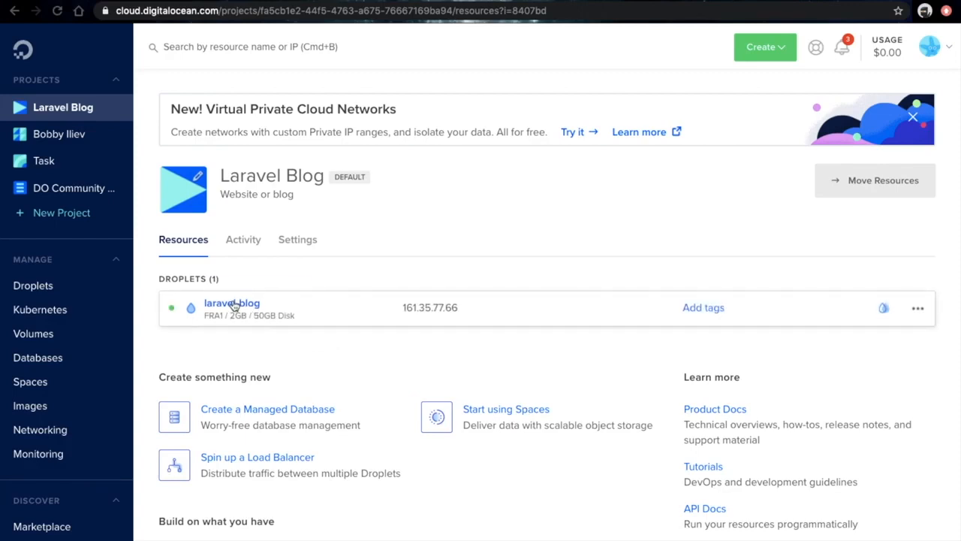
left_click(231, 303)
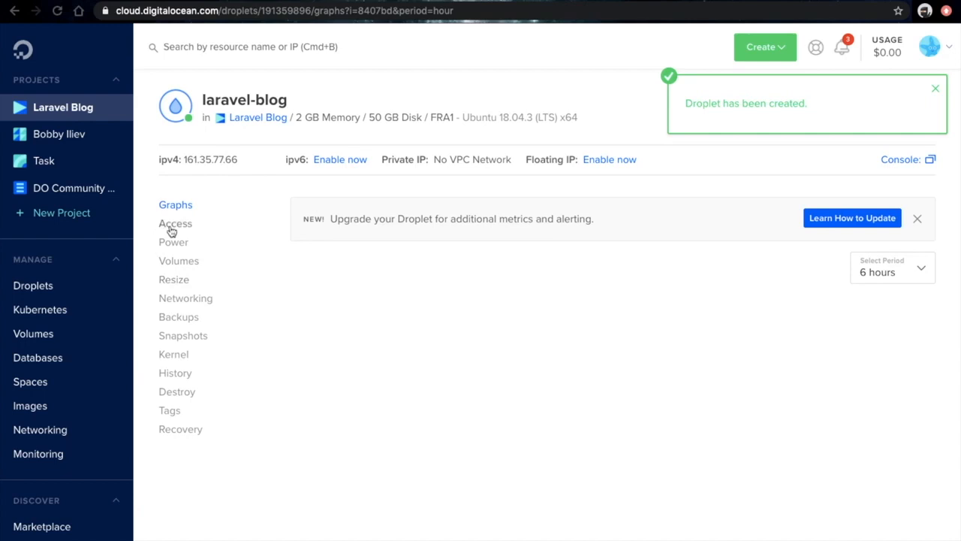
left_click(174, 223)
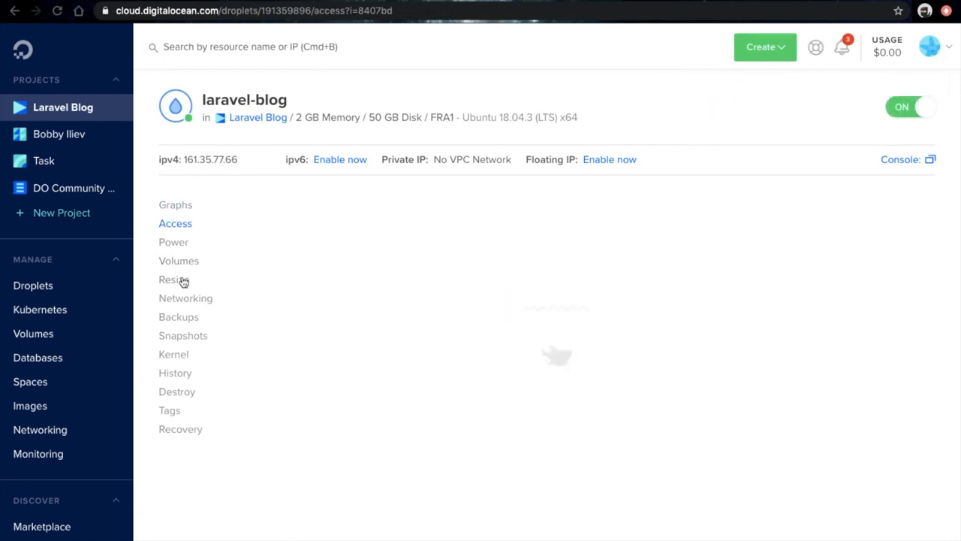
left_click(174, 279)
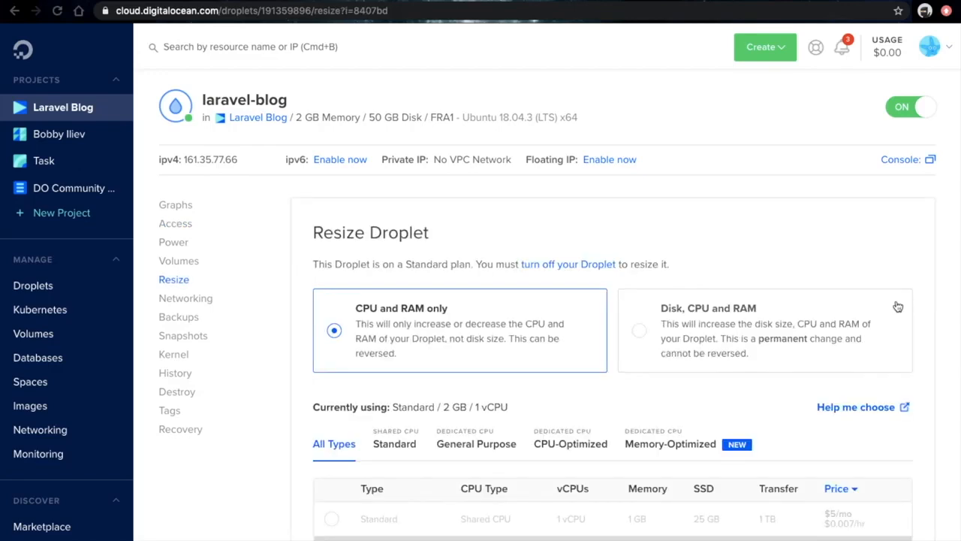
scroll("down", 3)
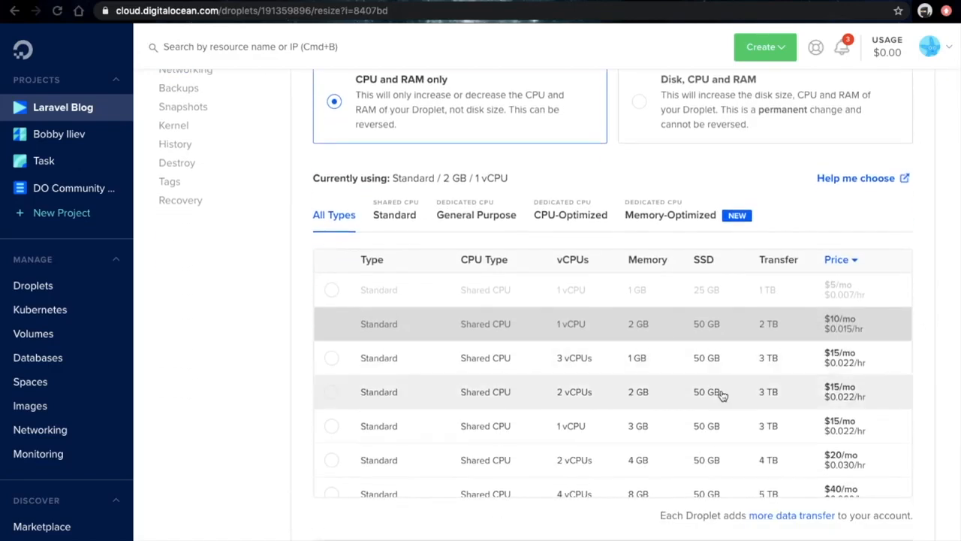
scroll("up", 3)
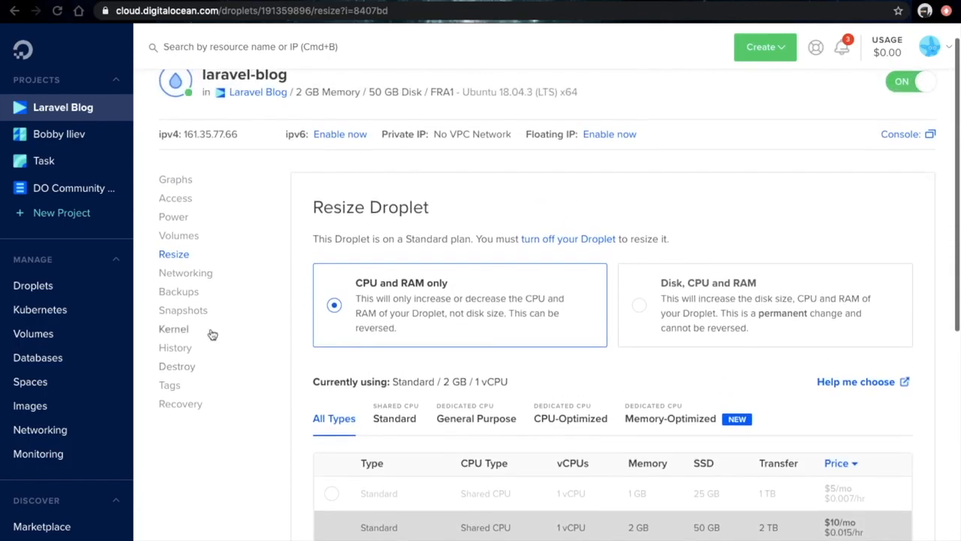
mouse_move(177, 376)
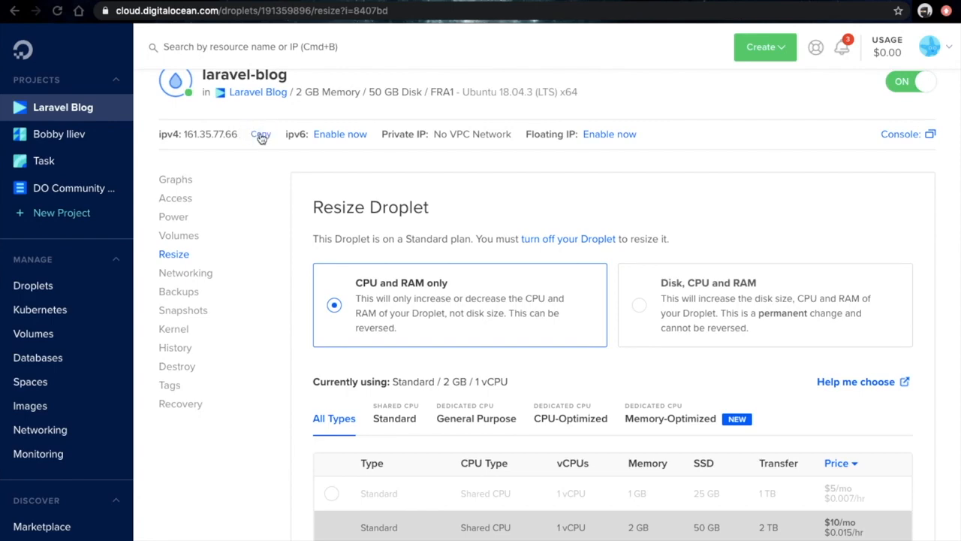
type("terminal")
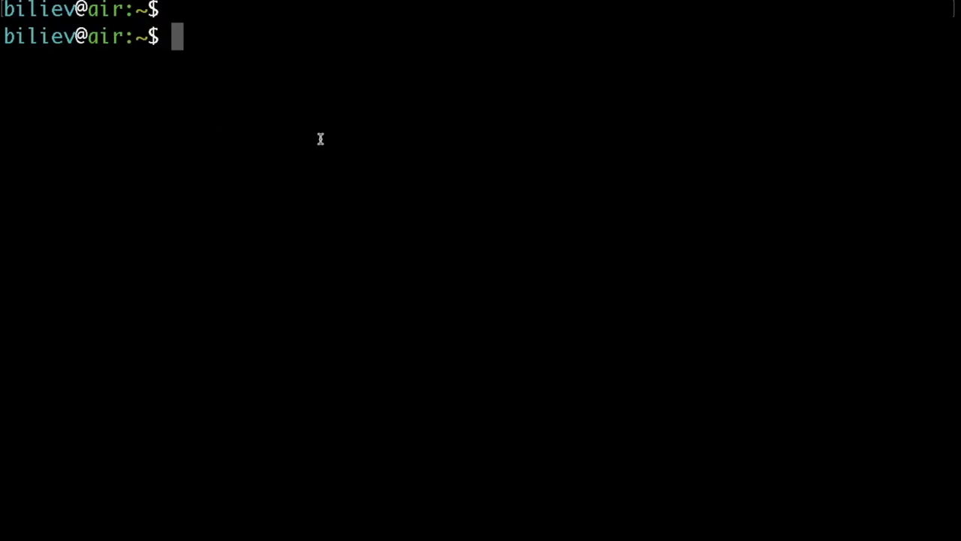
type("ssh")
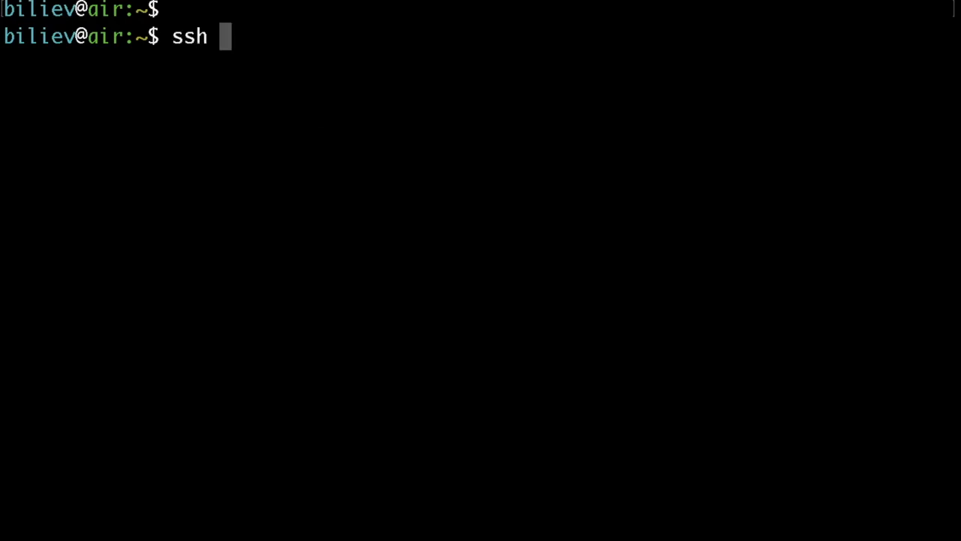
type("root@")
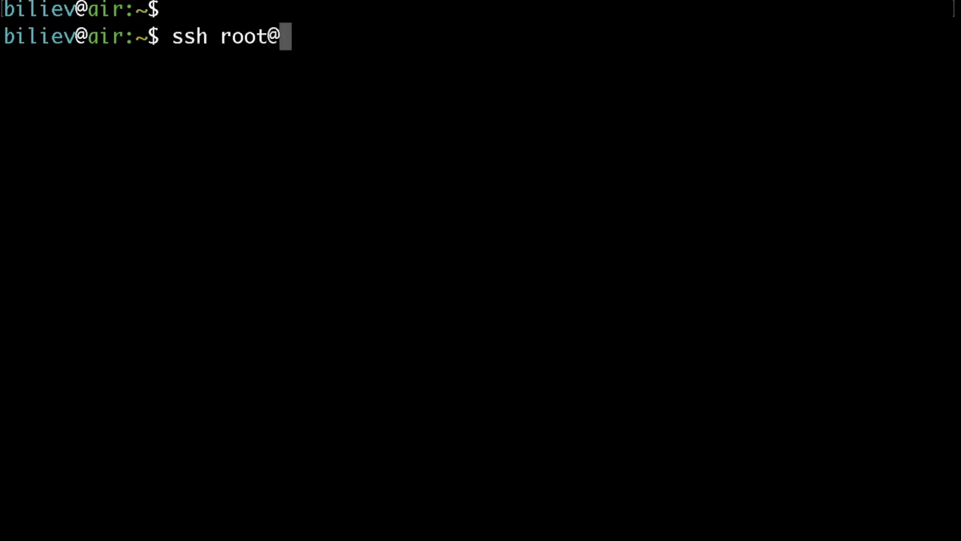
type("161.35.77.66")
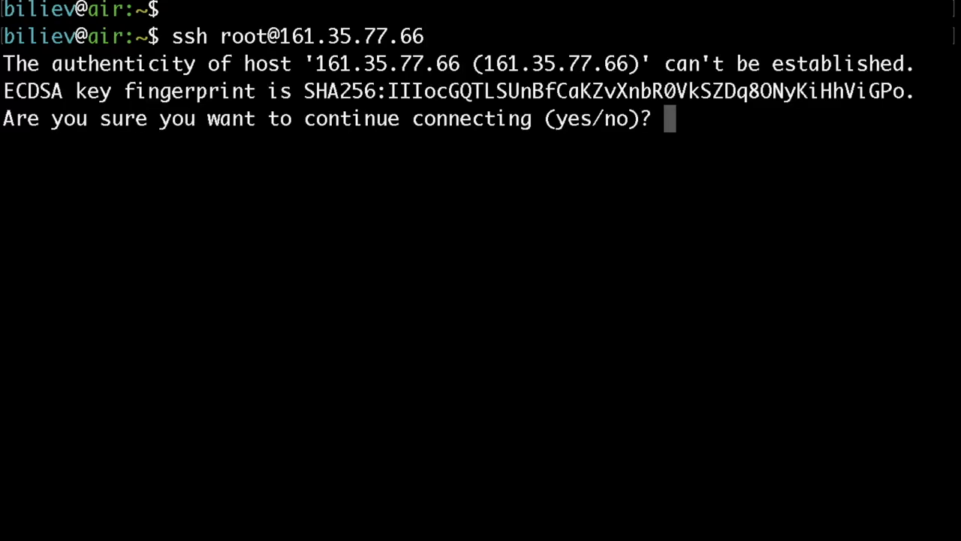
type("yes")
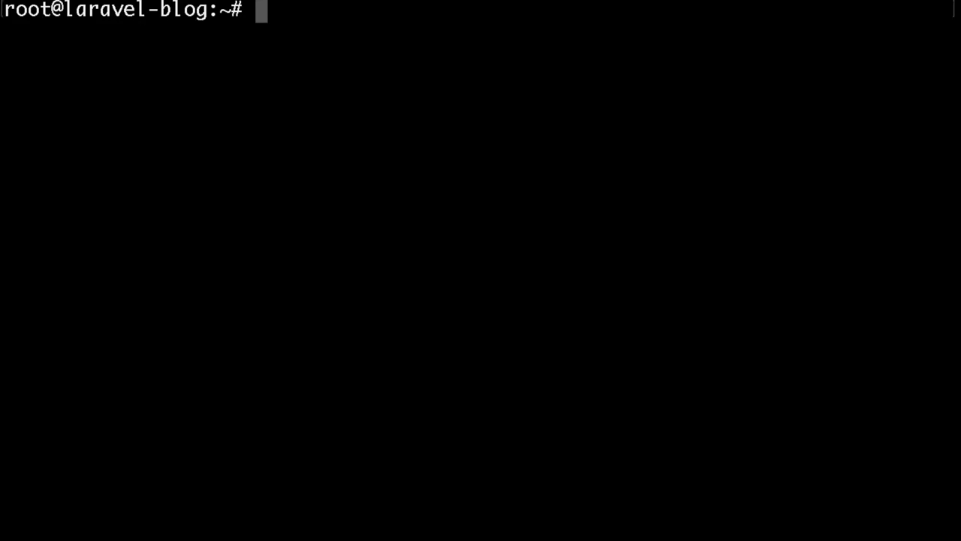
Step: Create the user sammy with adduser, setting a password and accepting the default details
type("add")
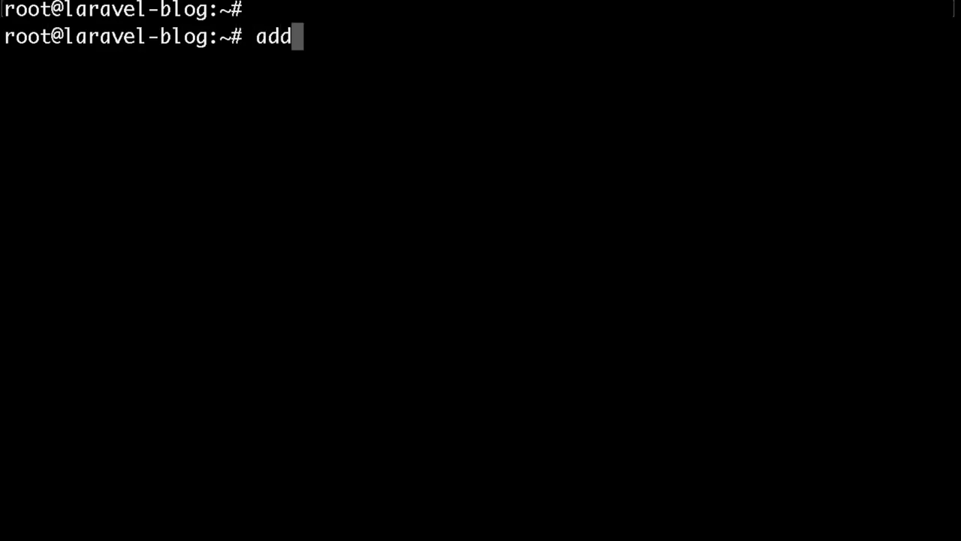
type("user sammy")
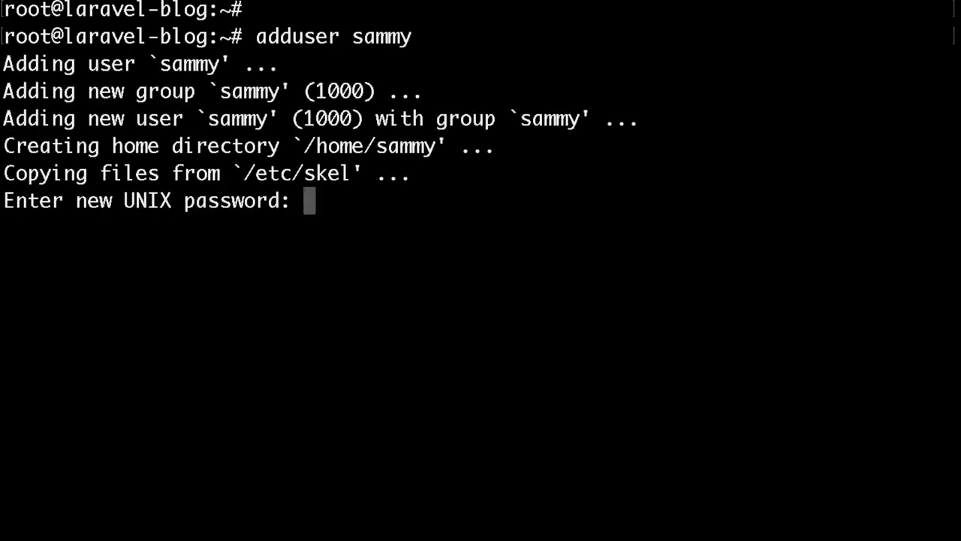
key("Enter")
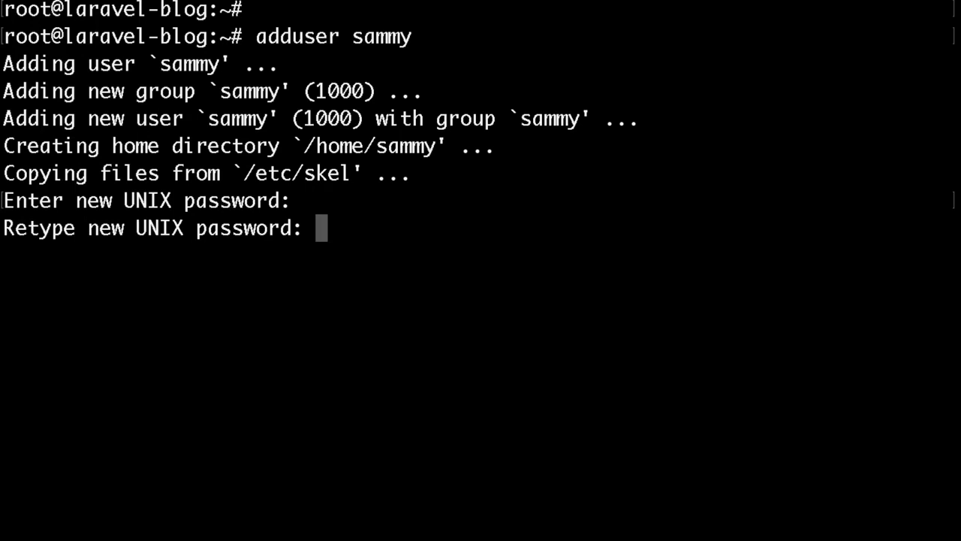
key("Enter")
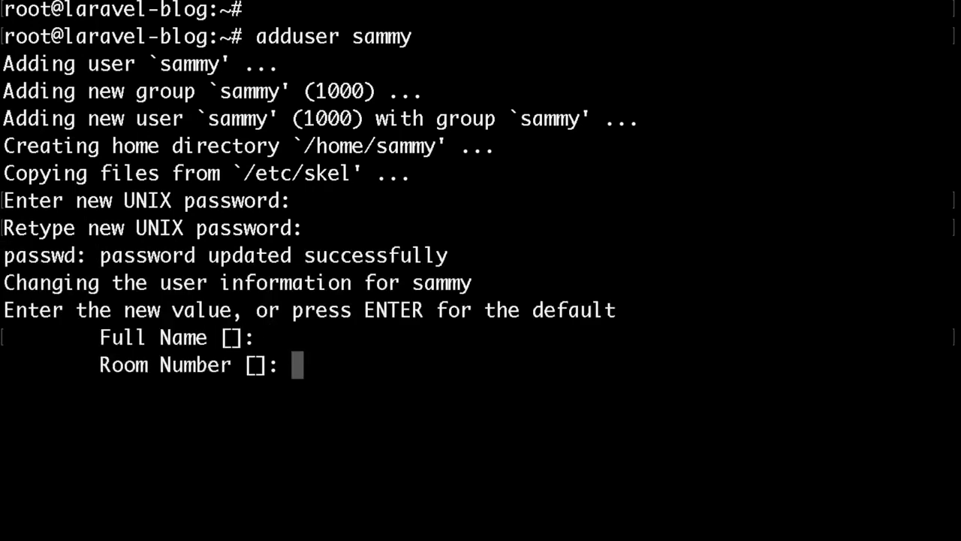
key("Enter")
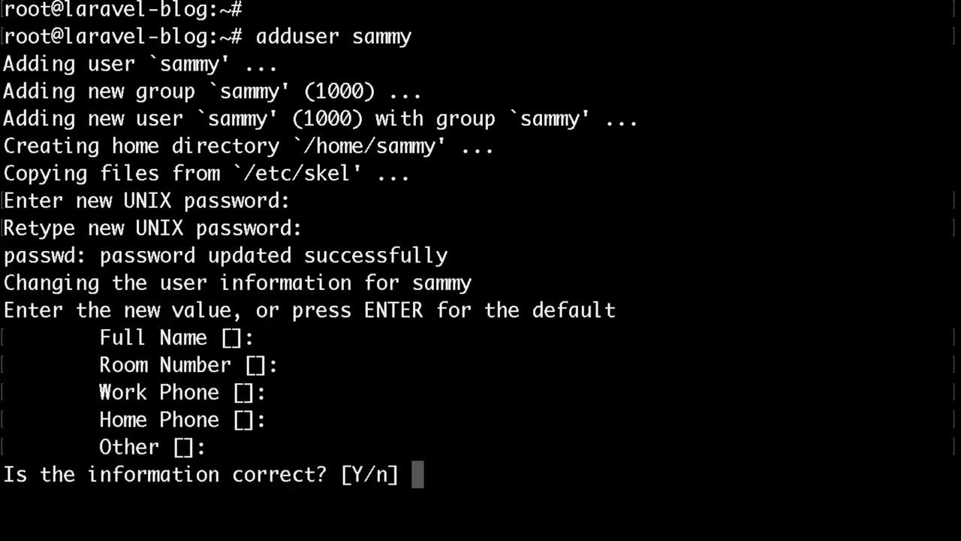
type("y")
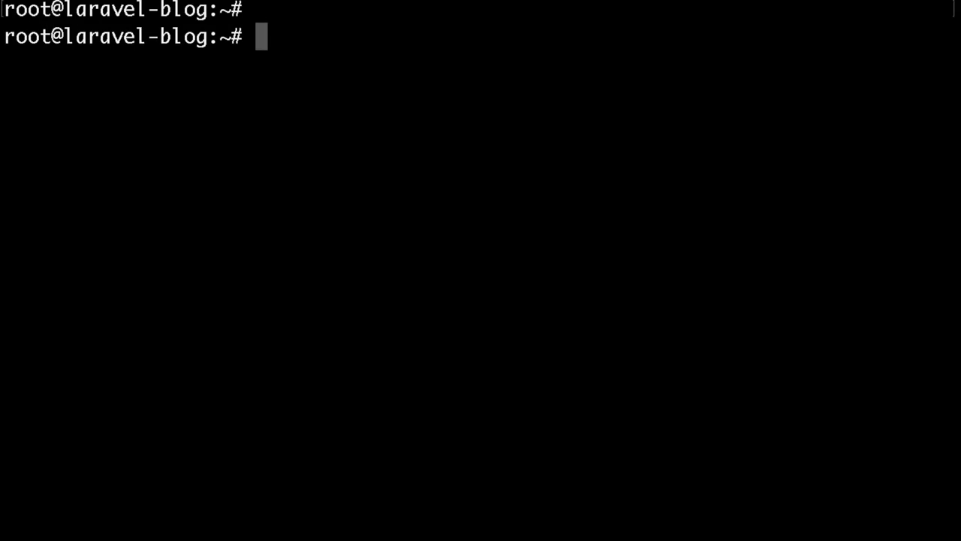
Step: Add sammy to the sudo group with usermod -aG sudo sammy and clear the screen
type("usermod")
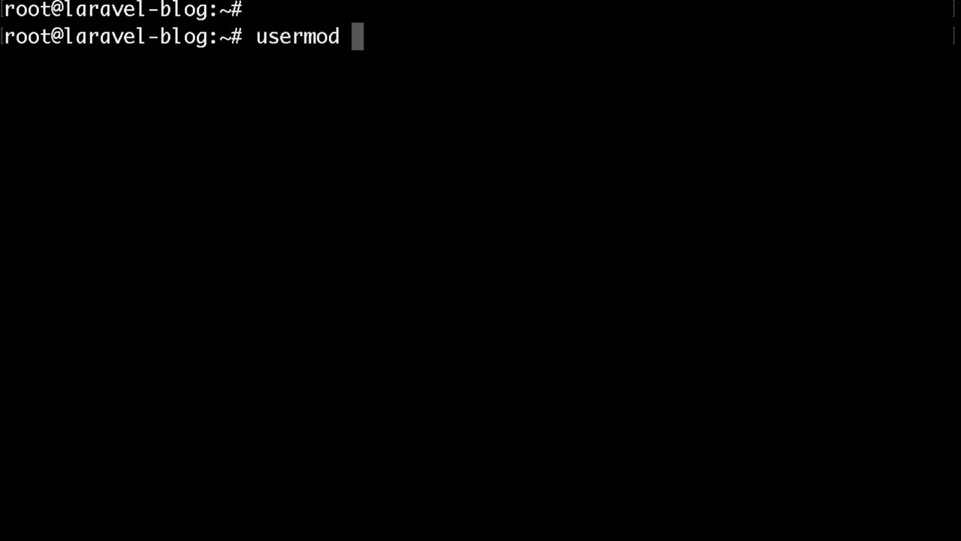
type("-aG")
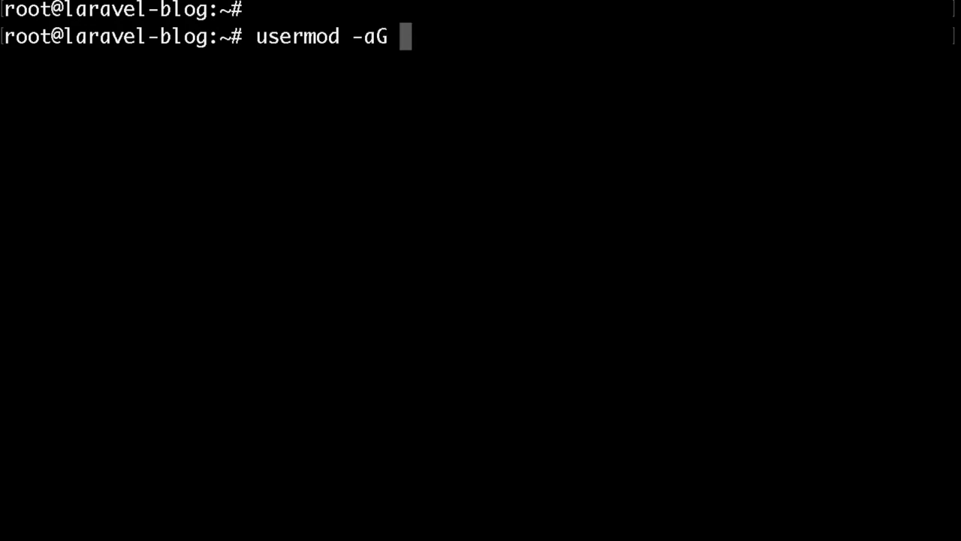
type("sudo s")
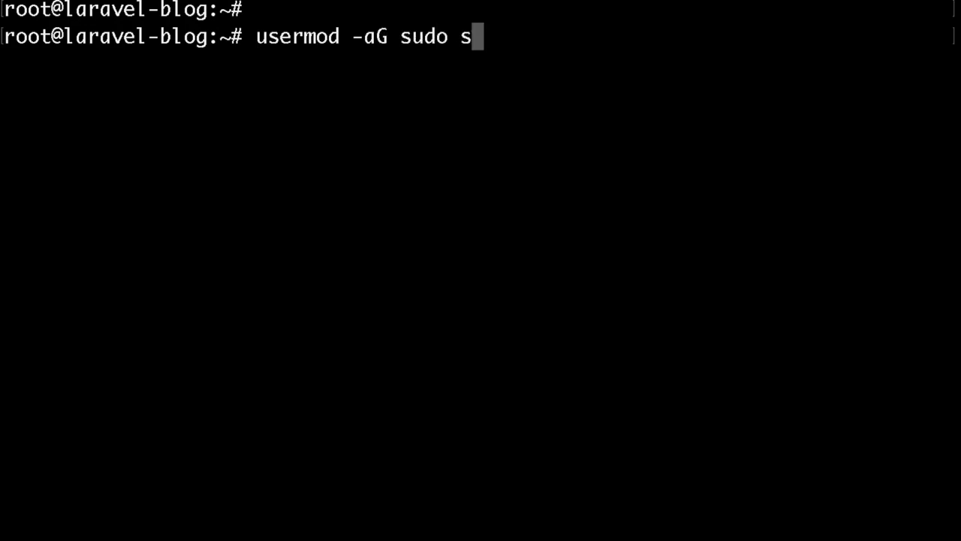
type("ammy")
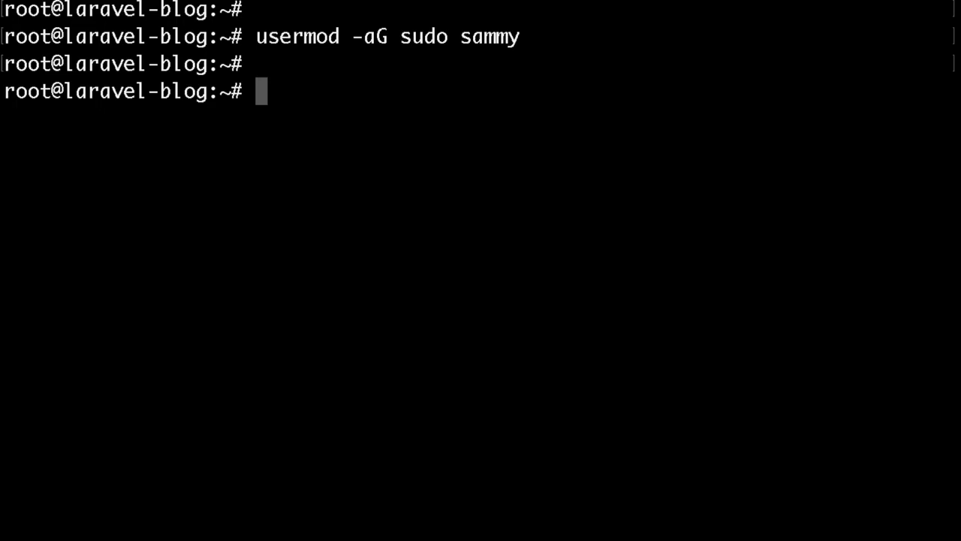
type("clear")
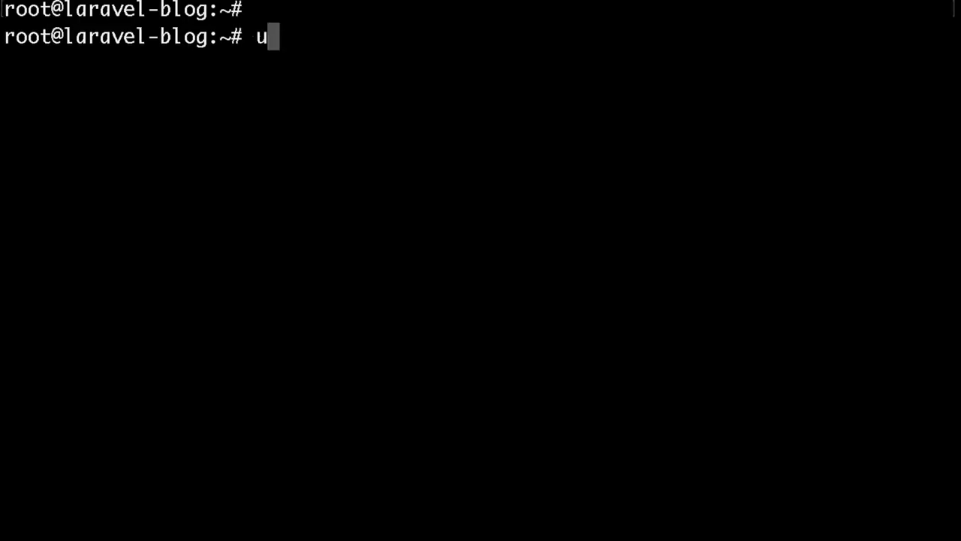
Step: List the UFW application profiles and allow OpenSSH through the firewall
type("fw")
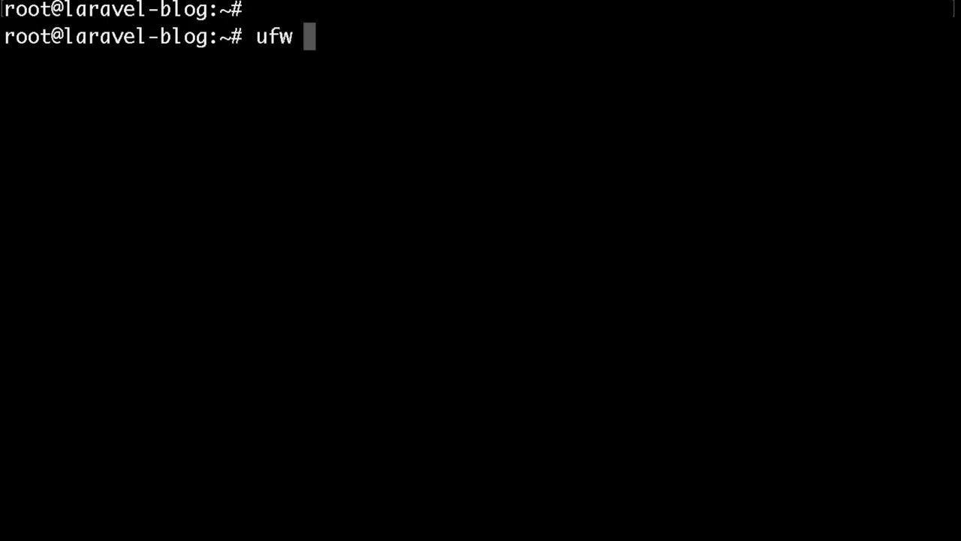
type("app list")
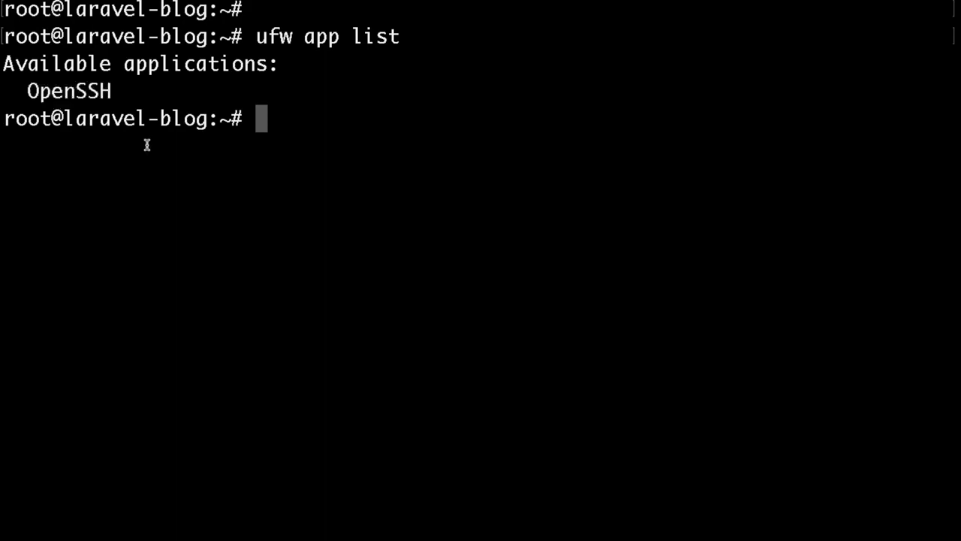
mouse_move(370, 171)
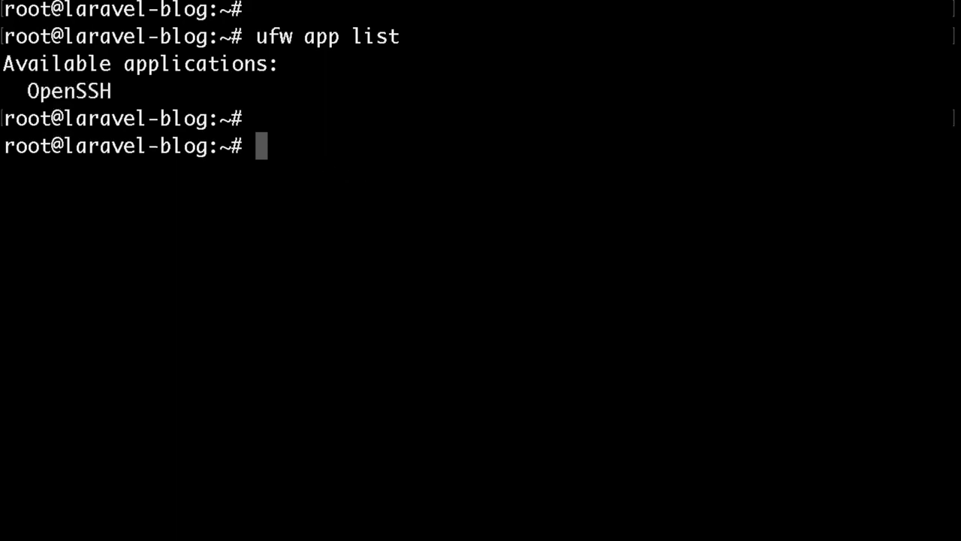
type("ufw allow")
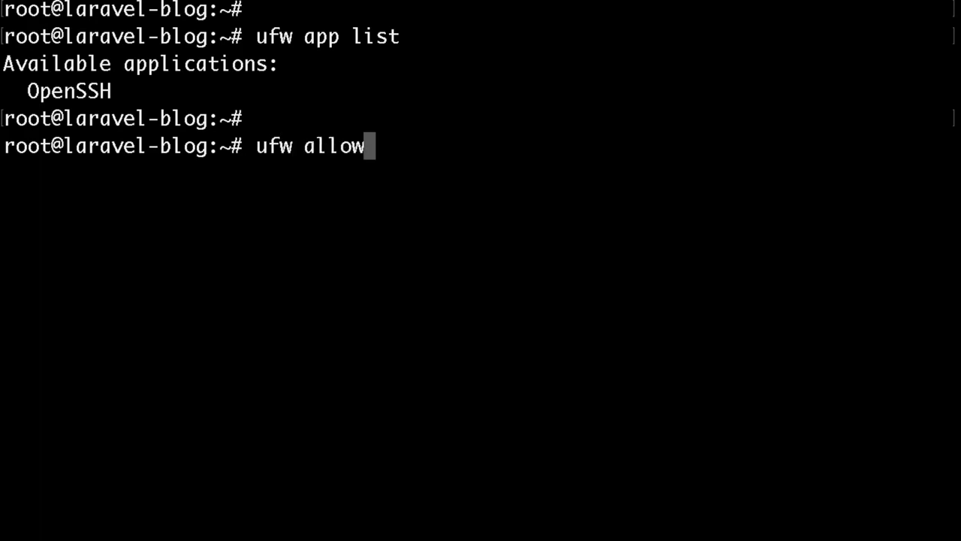
type("OneSS")
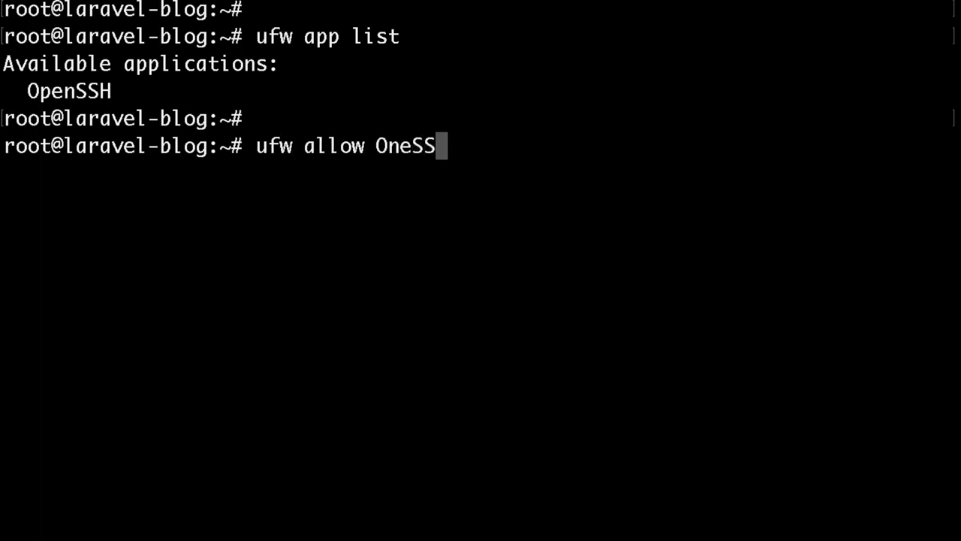
type("H")
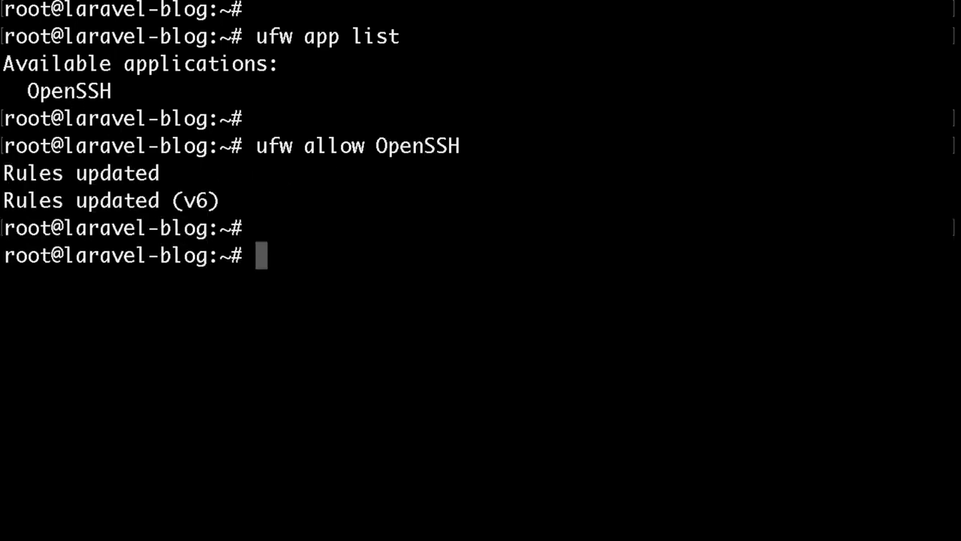
Step: Enable UFW and confirm its status shows active with OpenSSH allowed from Anywhere
type("ufw")
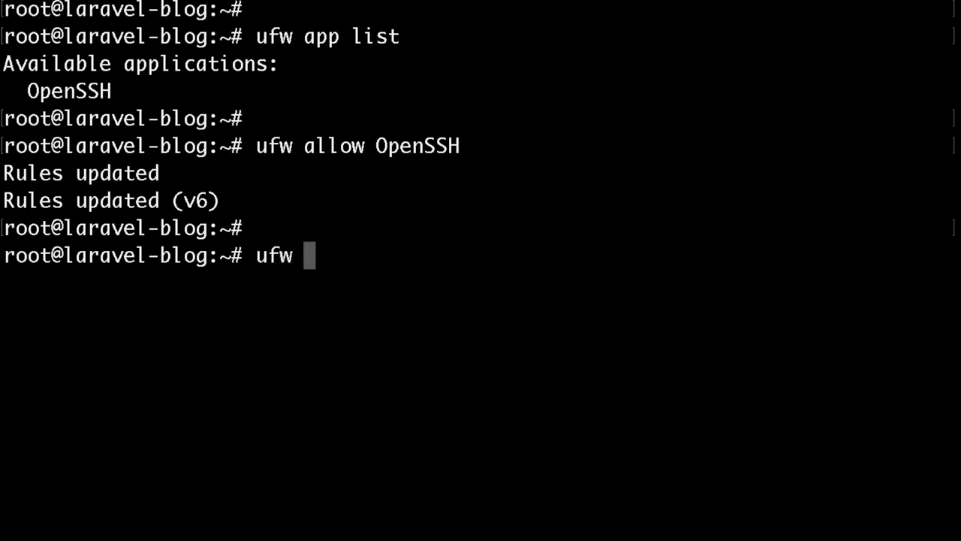
type("enable")
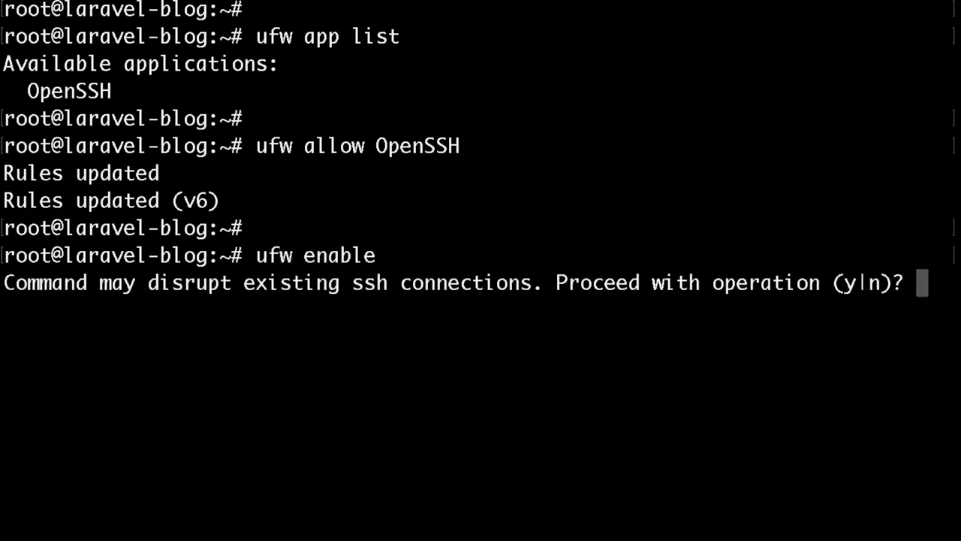
type("y")
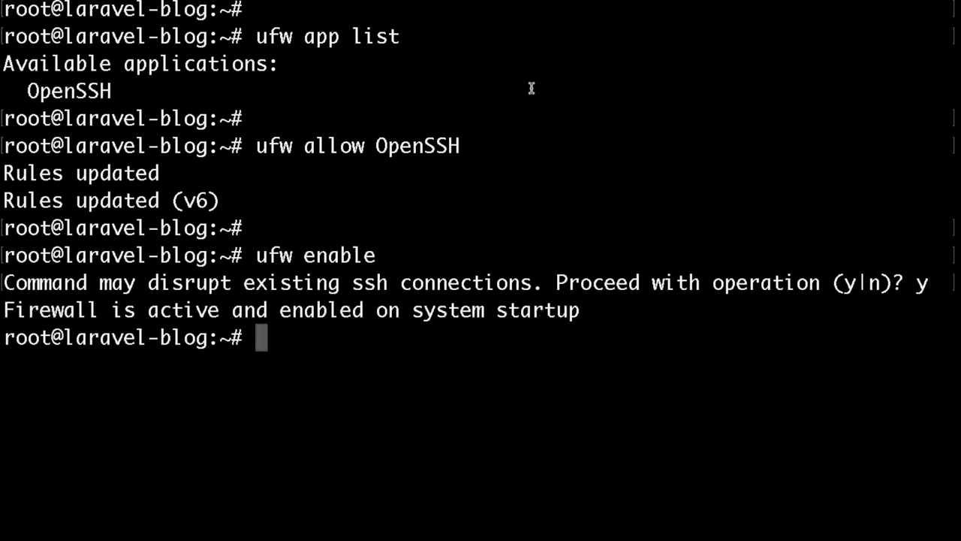
mouse_move(351, 113)
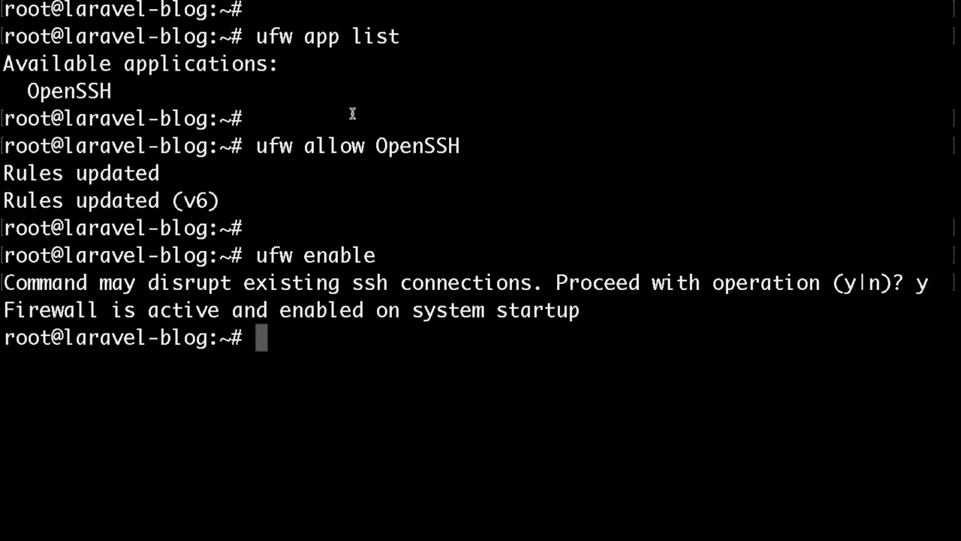
type("ufw status")
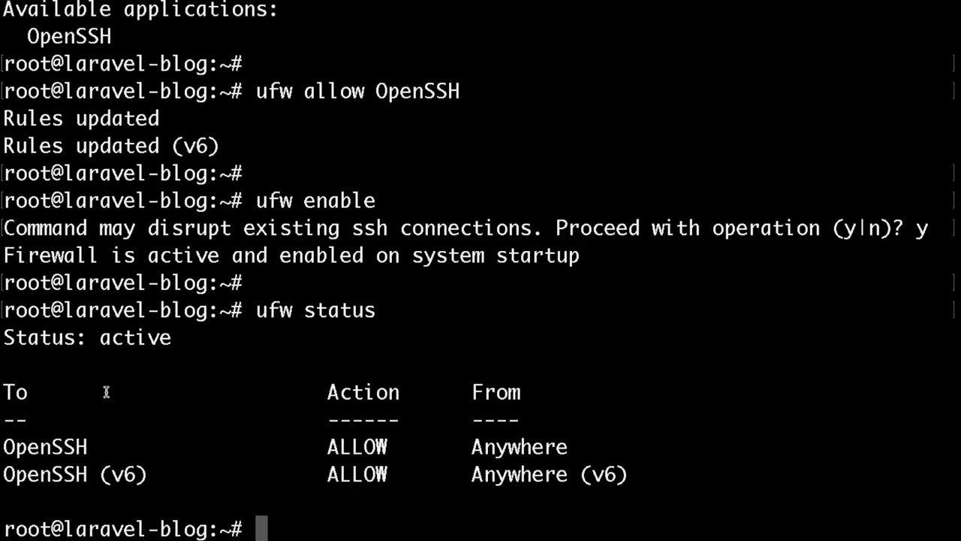
double_click(45, 446)
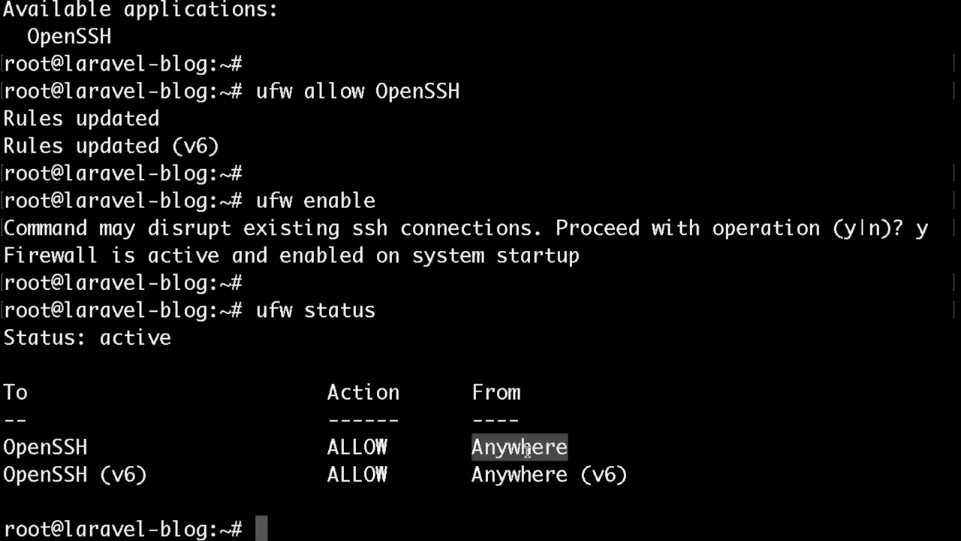
scroll("down", 3)
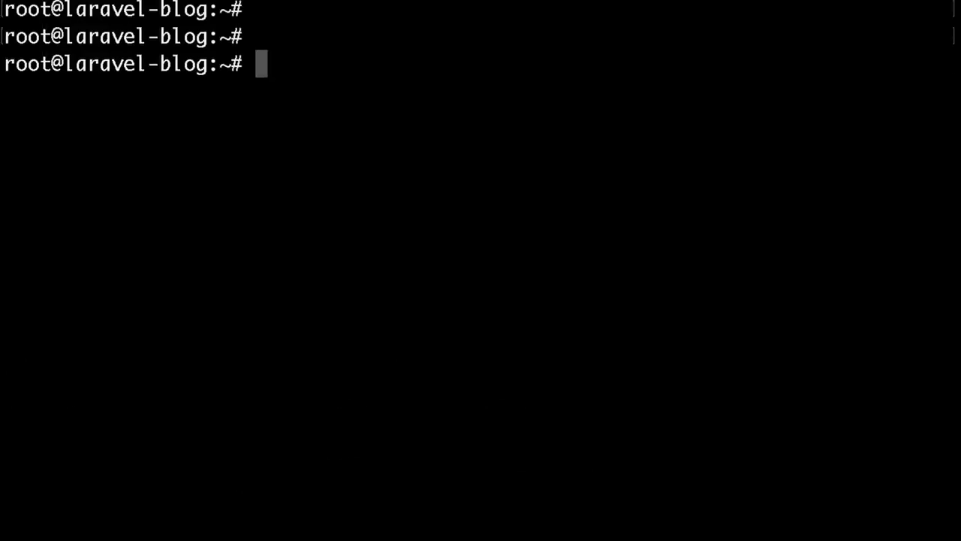
Step: List root's home, root's .ssh folder and sammy's home directory with ls -lah
type("ls -l")
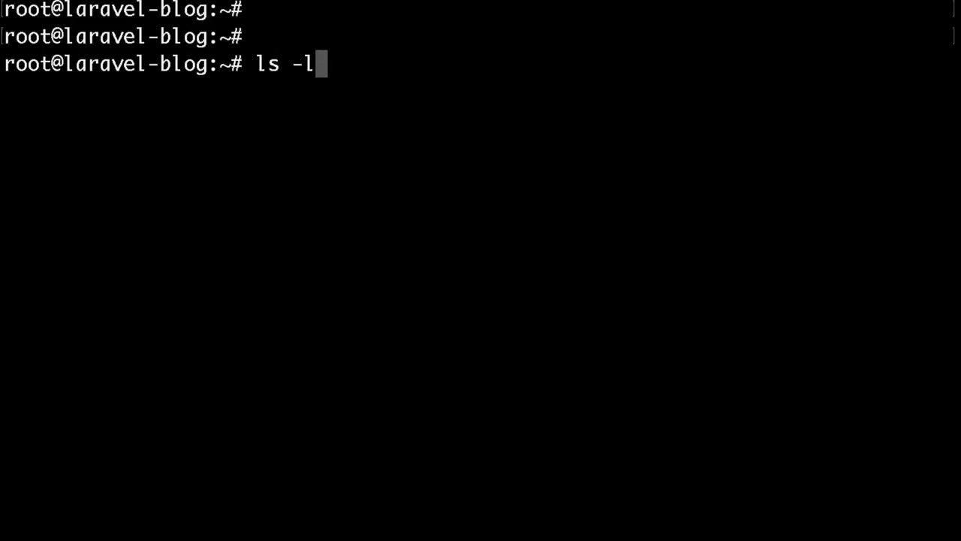
type("ah ~/")
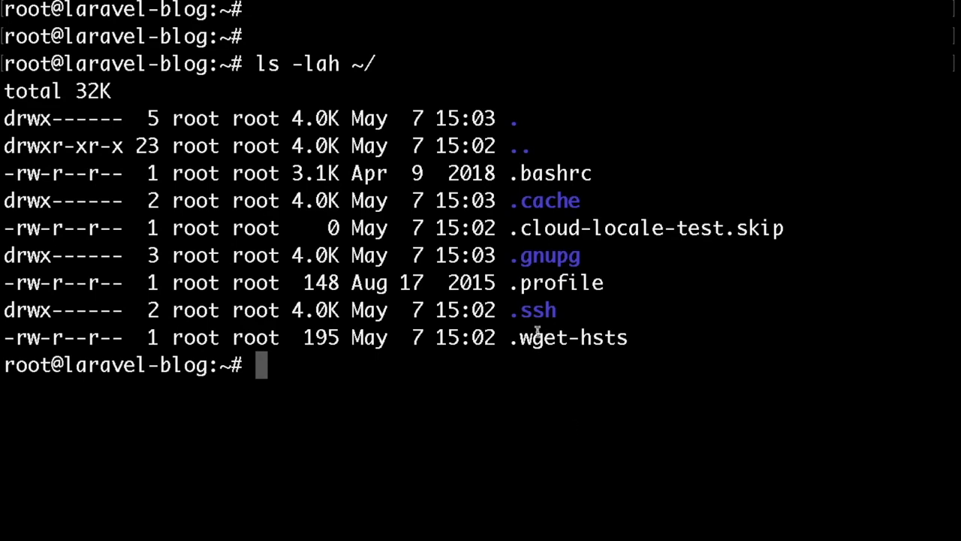
type("ls -lah ~/.ssh/")
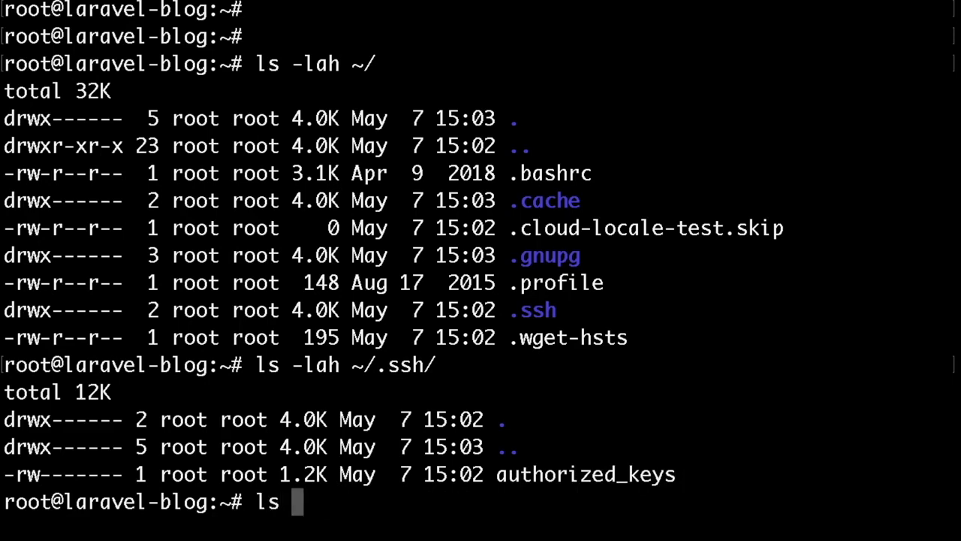
type("-lah /home/sammy/")
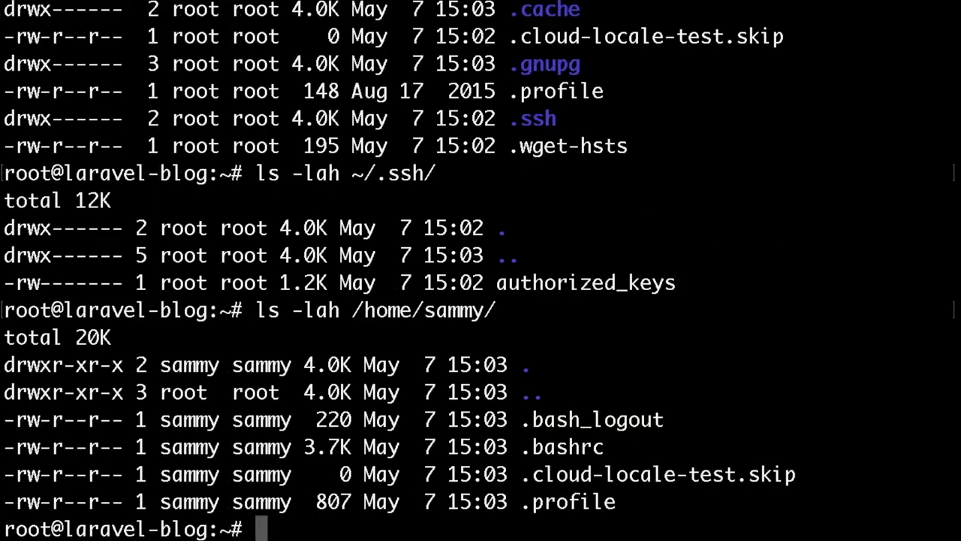
Step: Create the directory /home/sammy/.ssh with mkdir
type("mkdir")
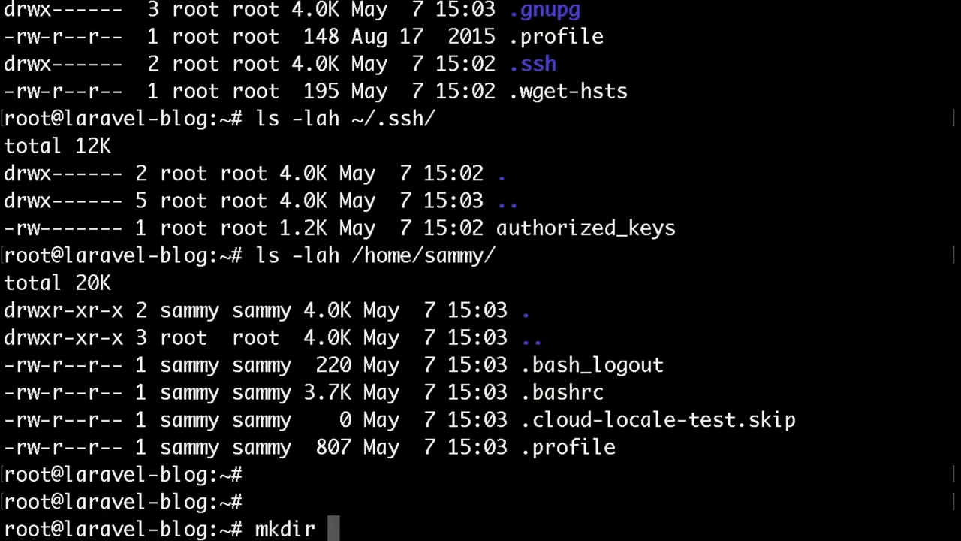
type("/home/sammy/")
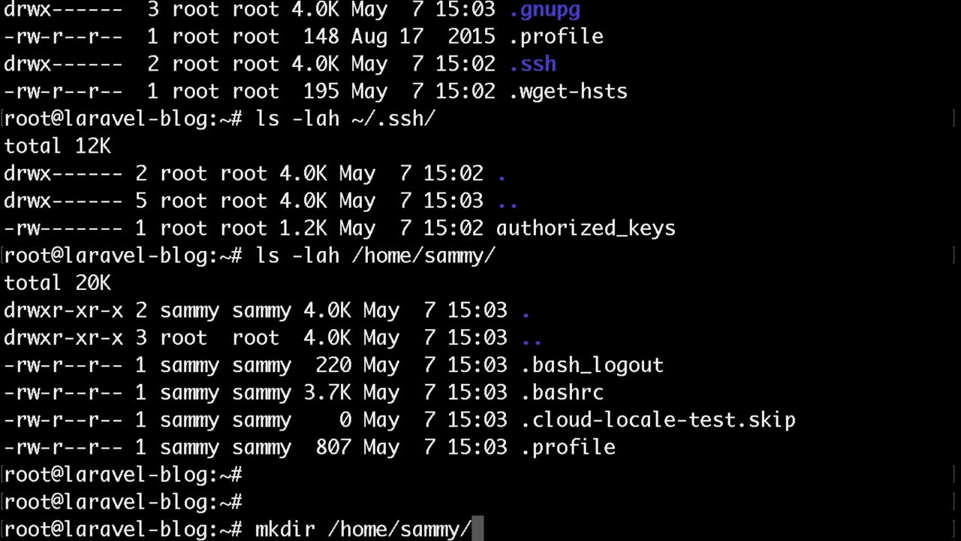
type(".ssh")
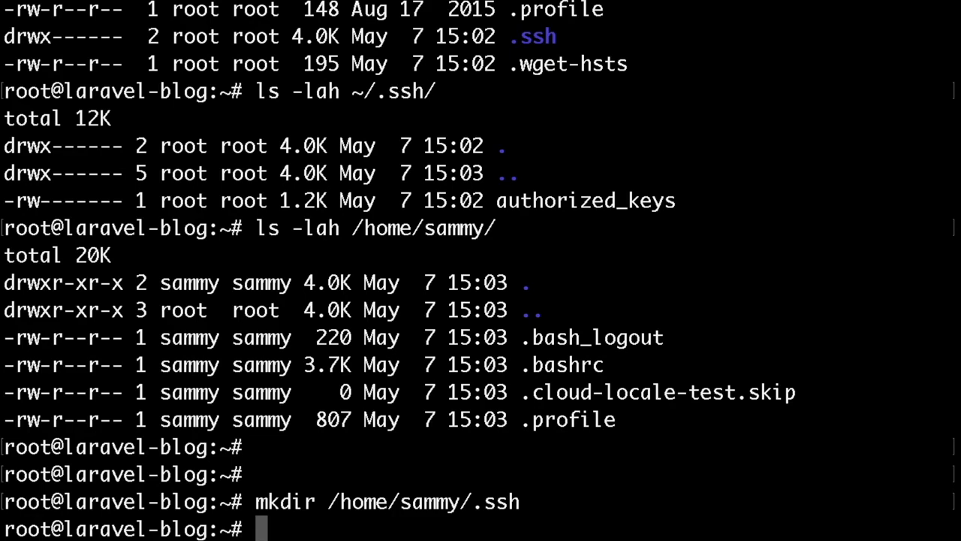
Step: Copy root's .ssh/authorized_keys into /home/sammy/.ssh/
type("cp .s")
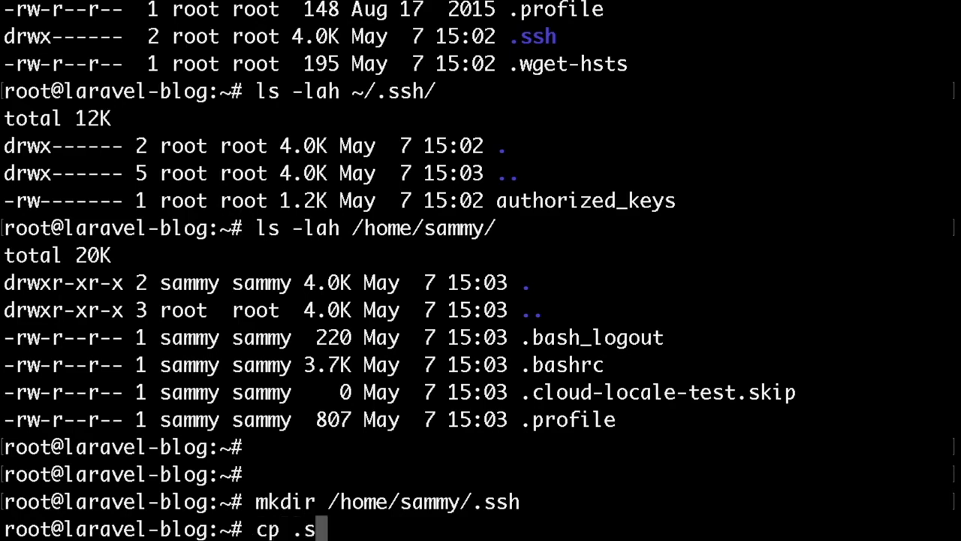
type("sh/authorized_keys /home/")
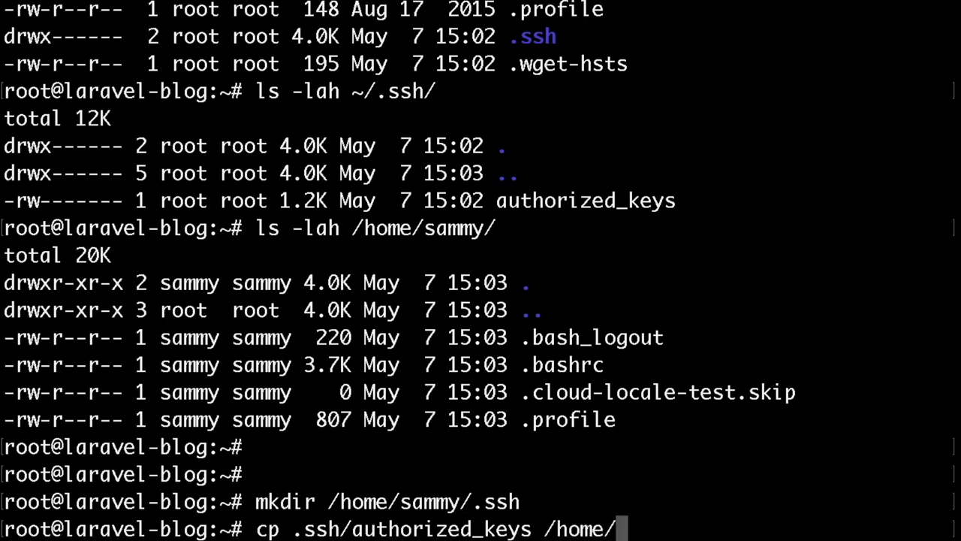
type("sammy/.")
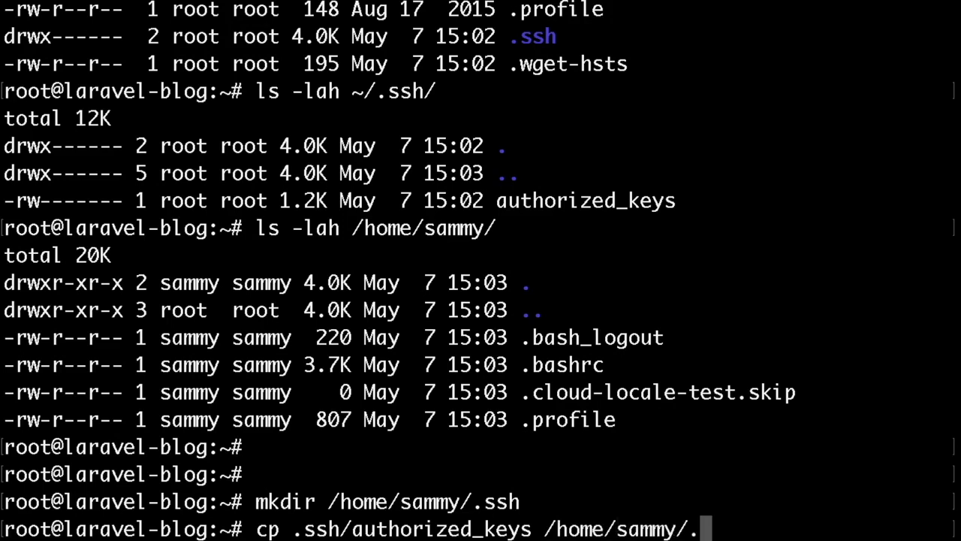
type("ssh/")
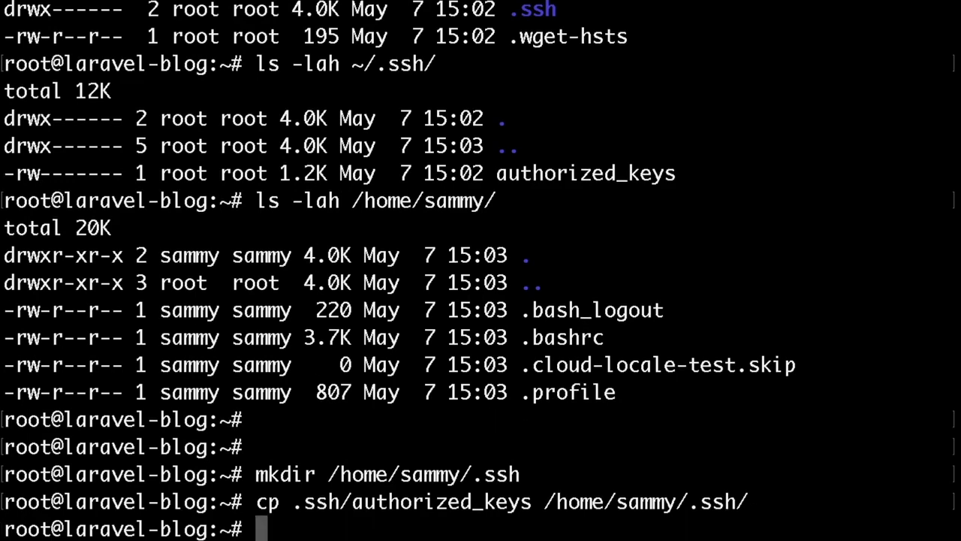
Step: List /home/sammy/.ssh/ to confirm authorized_keys arrived, still owned by root
type("ls -l")
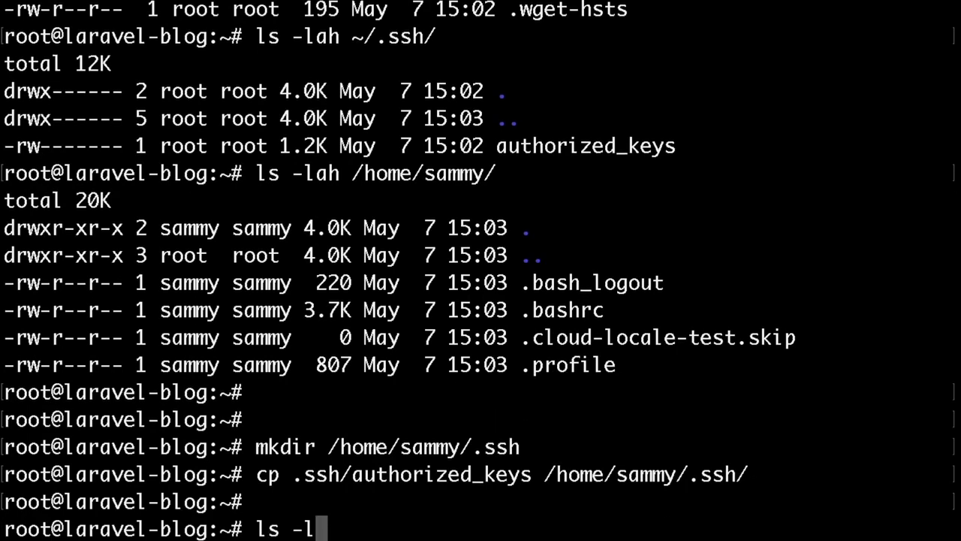
type("ah")
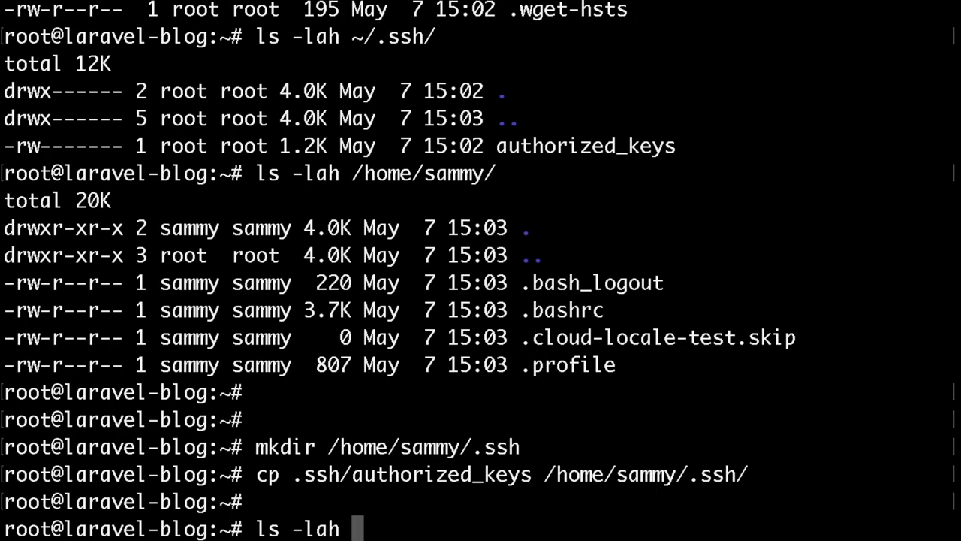
type("/home/sammy/.ssh/")
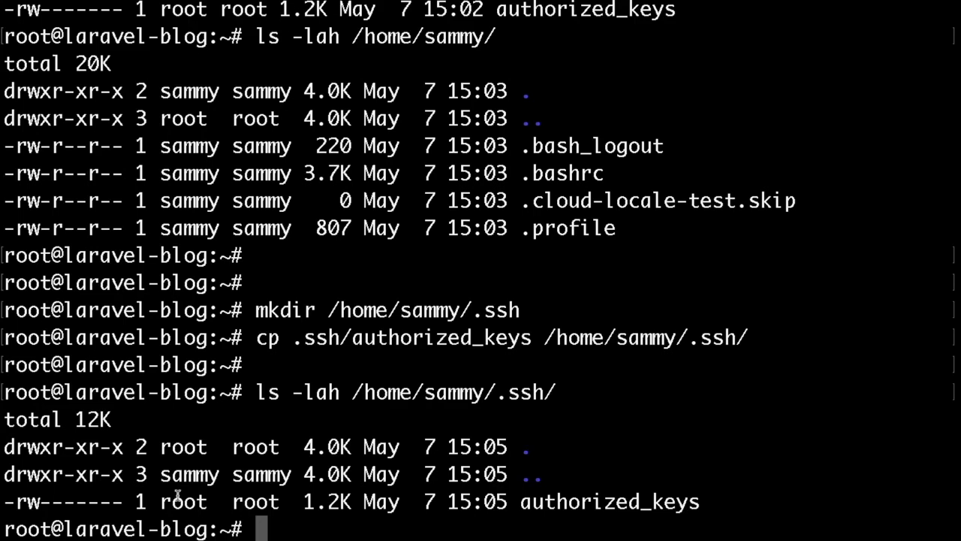
double_click(609, 502)
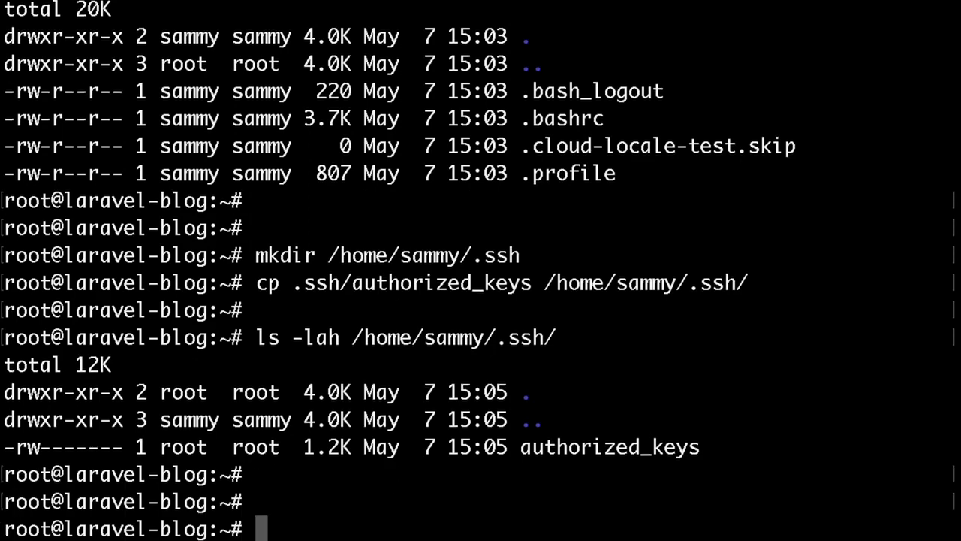
Step: Run chown -R sammy: on /home/sammy/.ssh so sammy owns the folder and its keys
type("chown")
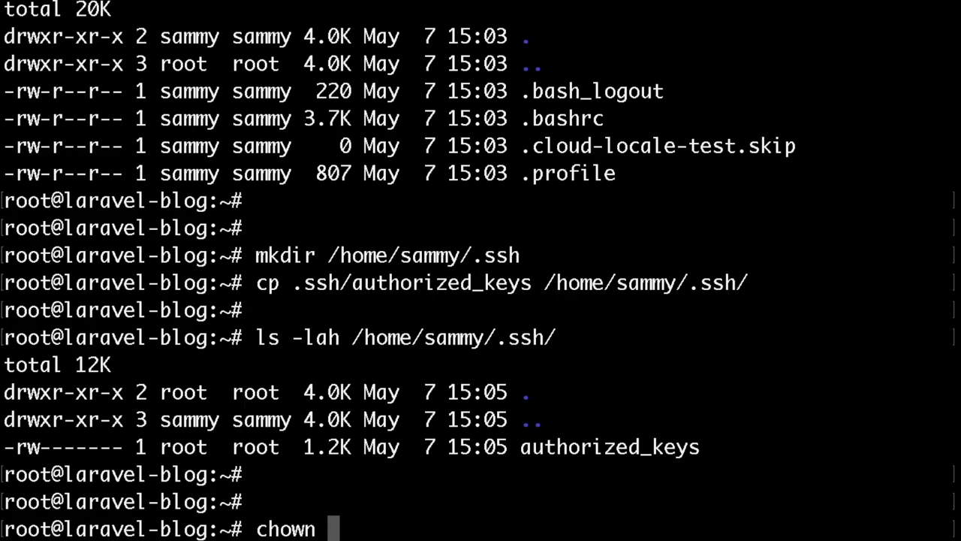
type("sa")
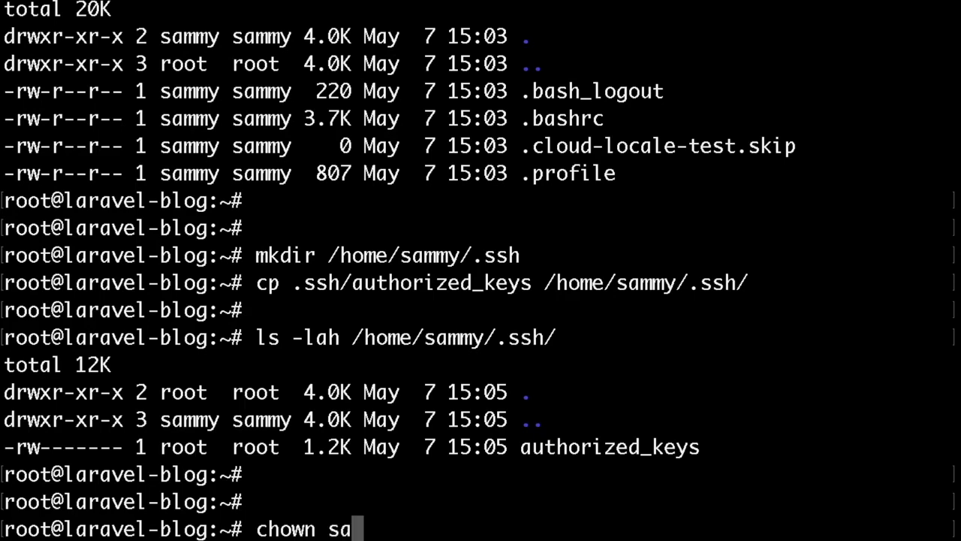
type("mmy:")
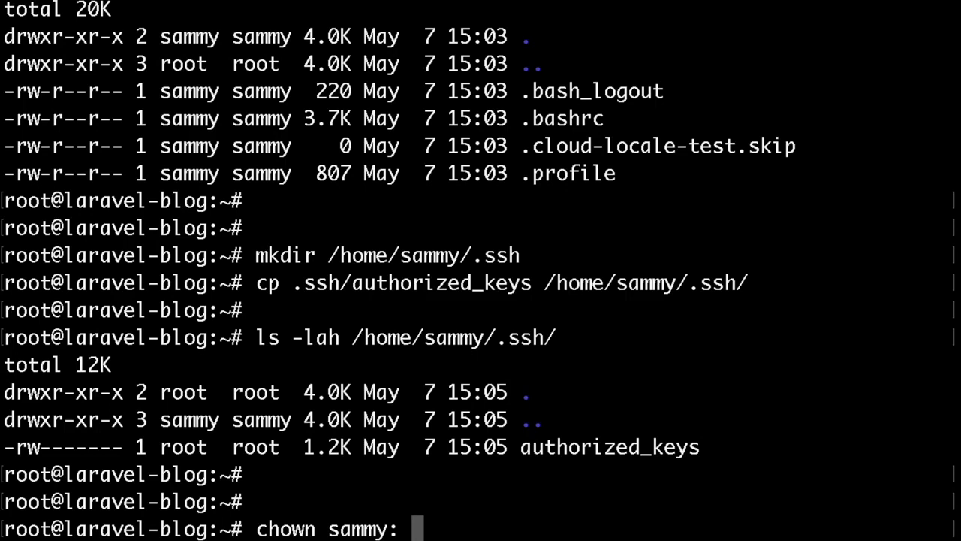
type("/home/sammy/.ssh")
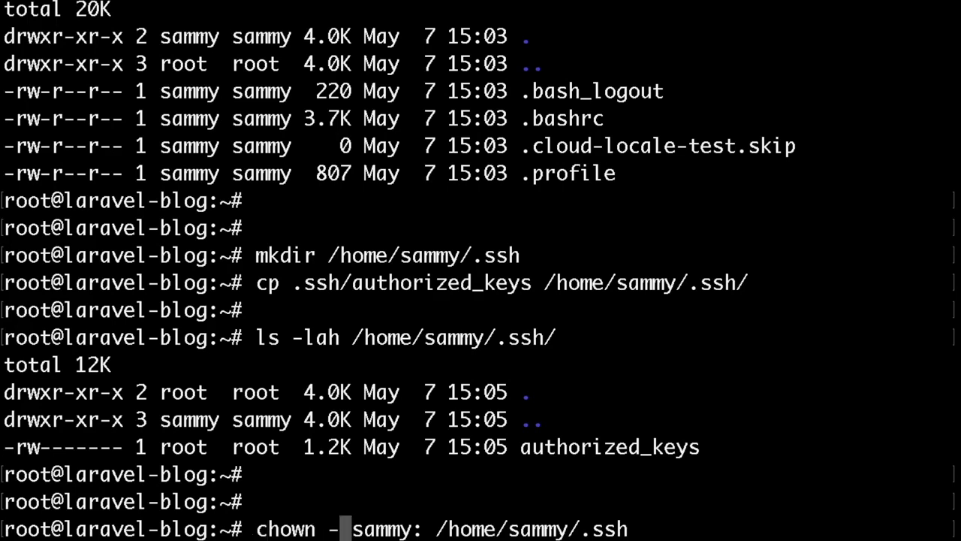
type("R")
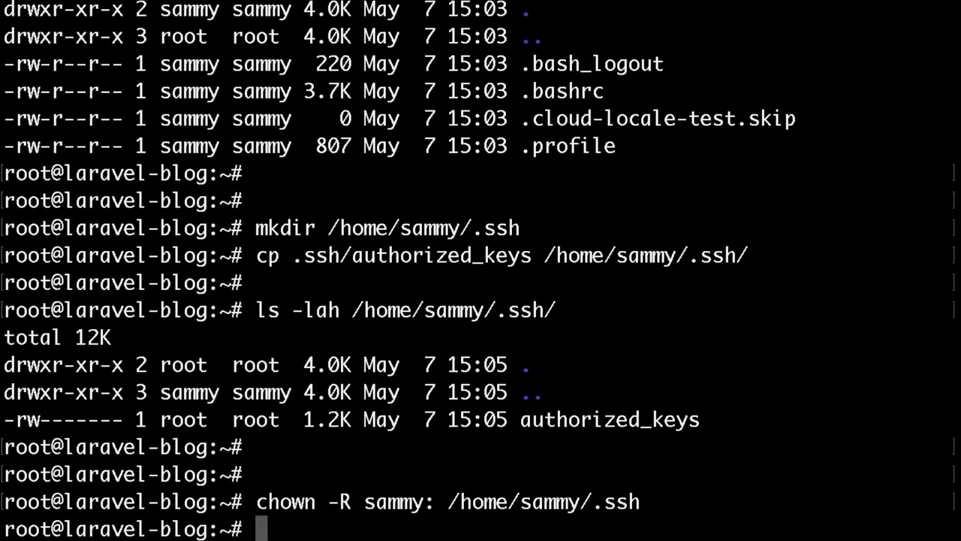
Step: List /home/sammy and /home/sammy/.ssh/ to verify sammy's ownership, then begin exiting
type("ls -lah /")
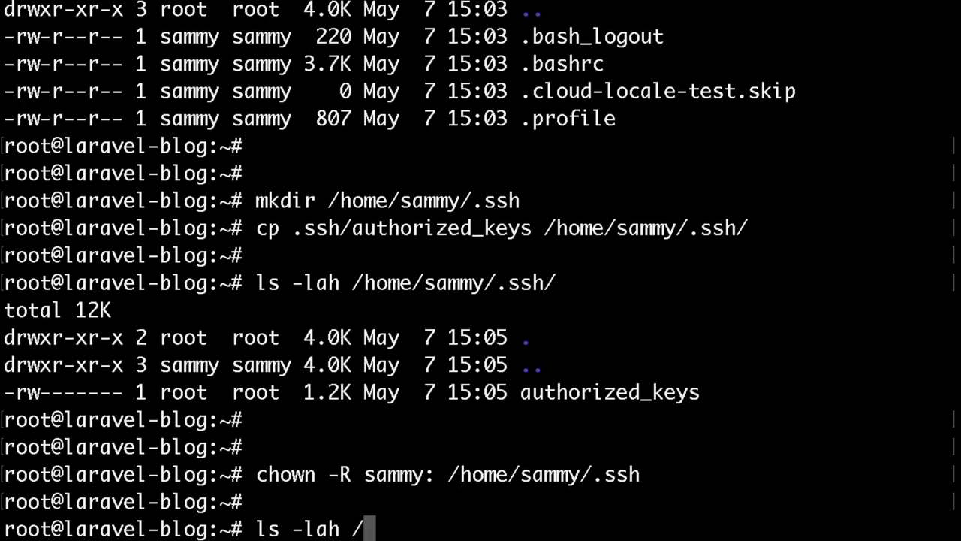
type("home/sammy/")
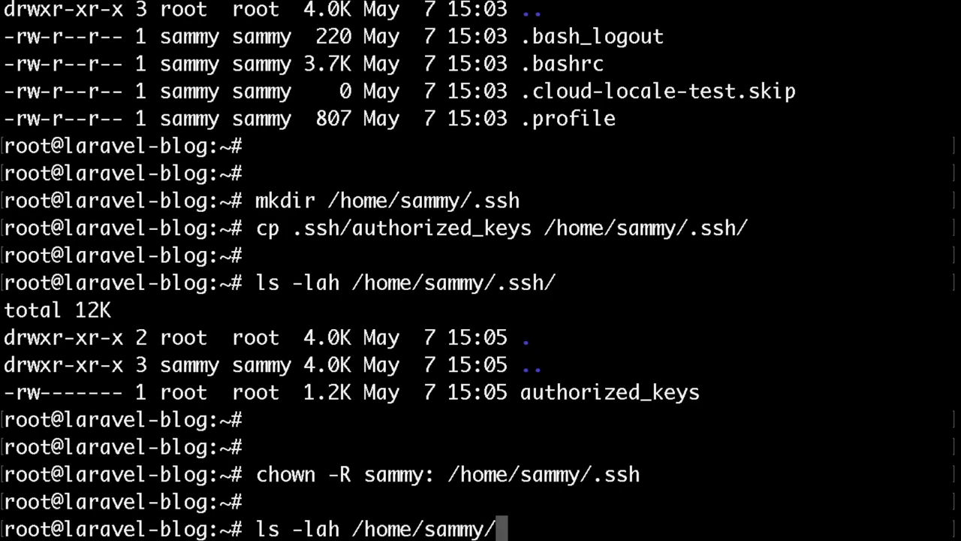
key("Return")
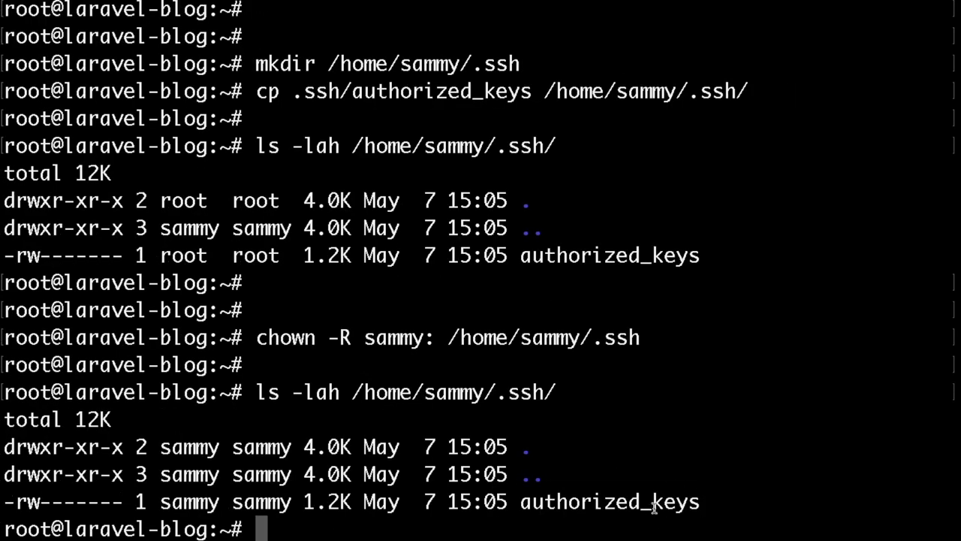
type("ls -lah /home/sammy/.ssh/")
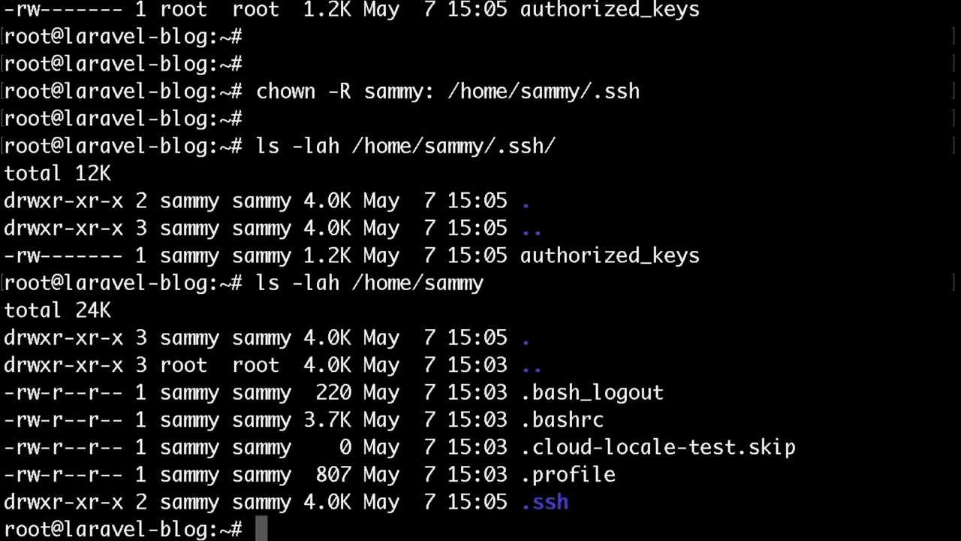
double_click(189, 502)
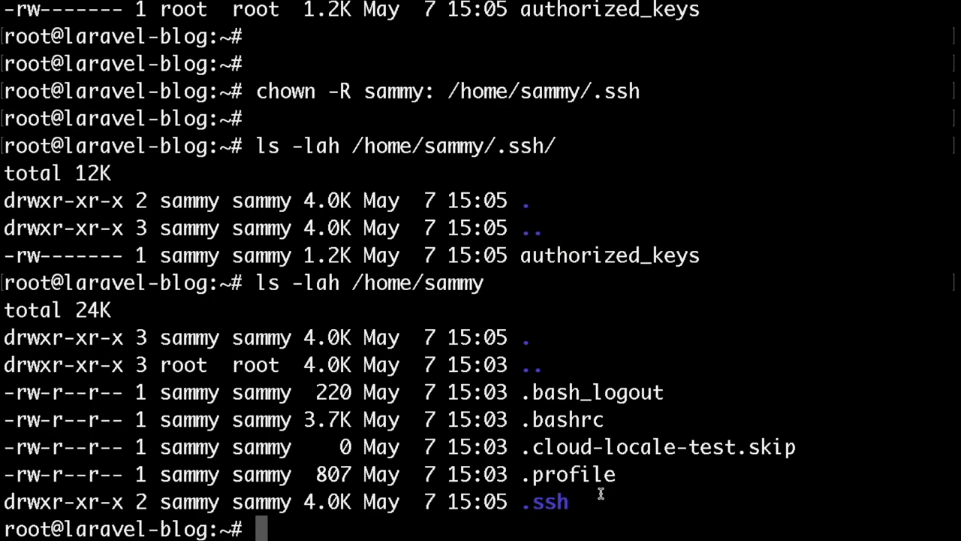
type("exit")
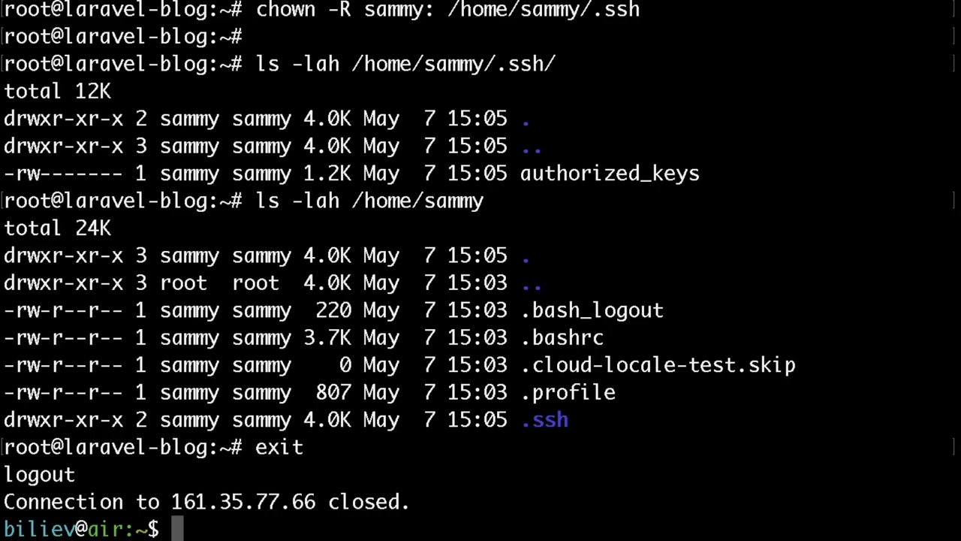
Step: Exit the root session, SSH into 161.35.77.66 as sammy and start a sudo apt update command
key("Return")
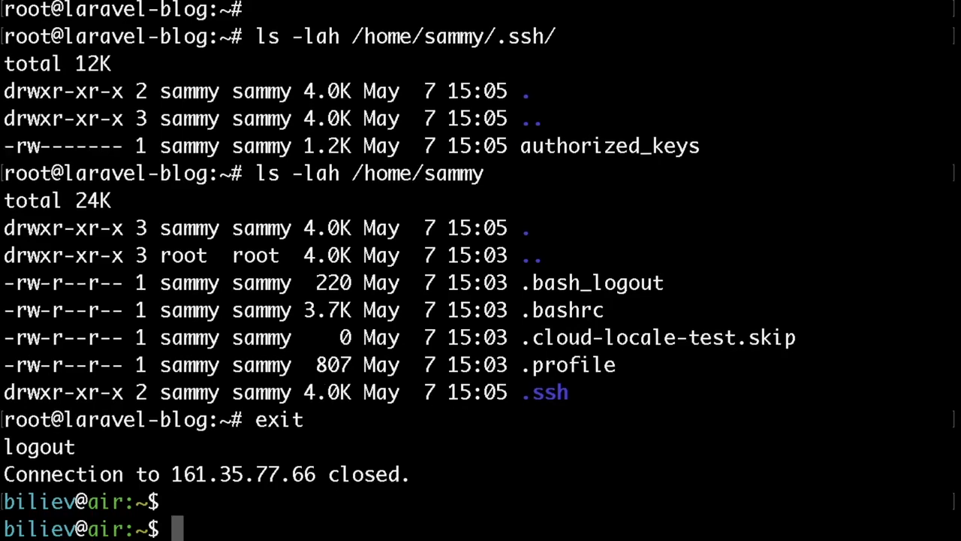
type("ssh root@161.35.77.66")
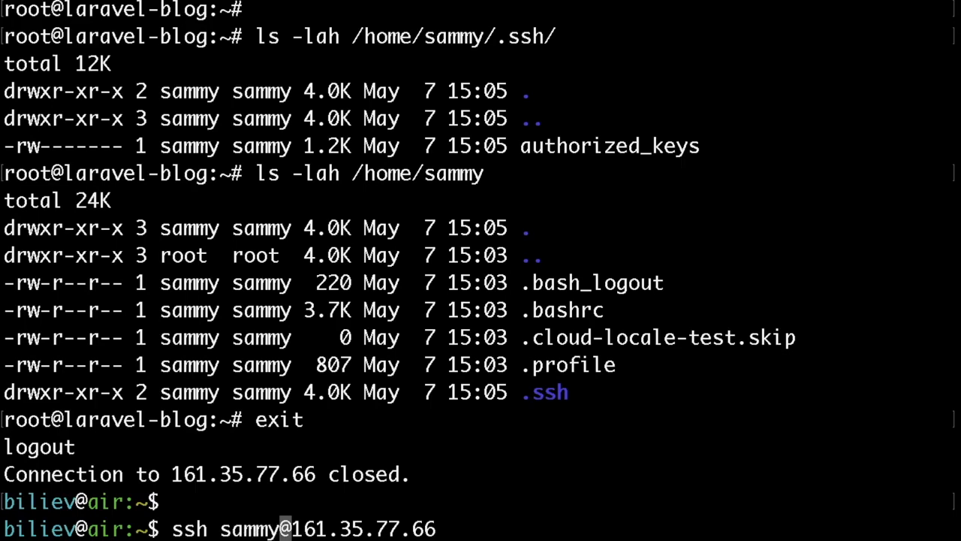
key("Return")
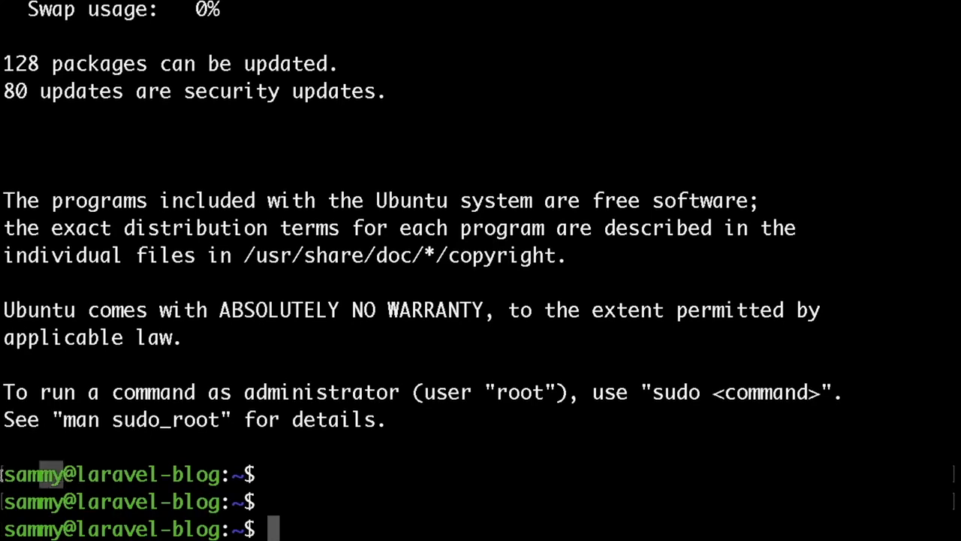
type("c")
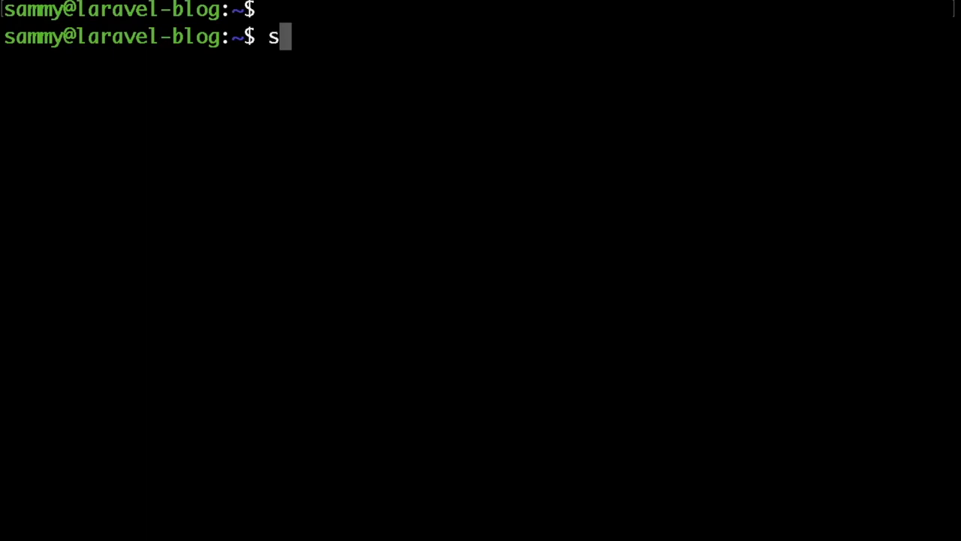
type("udo apt up")
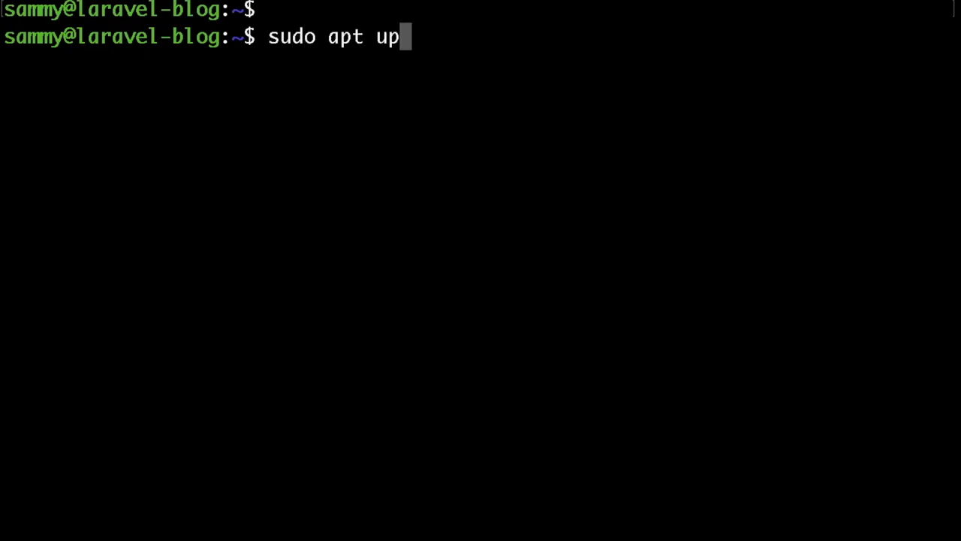